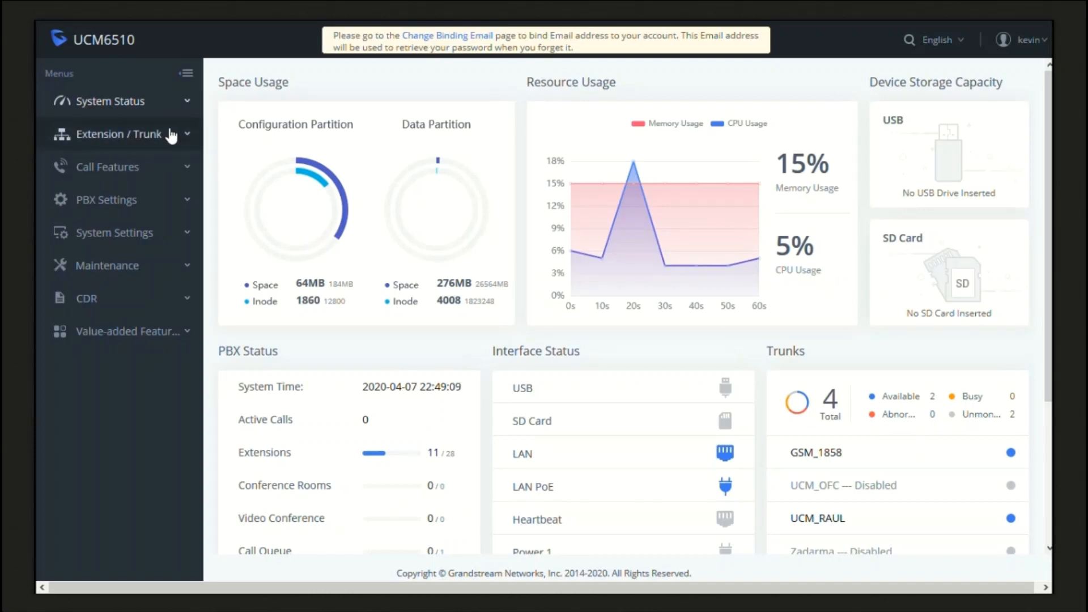
mouse_move(159, 135)
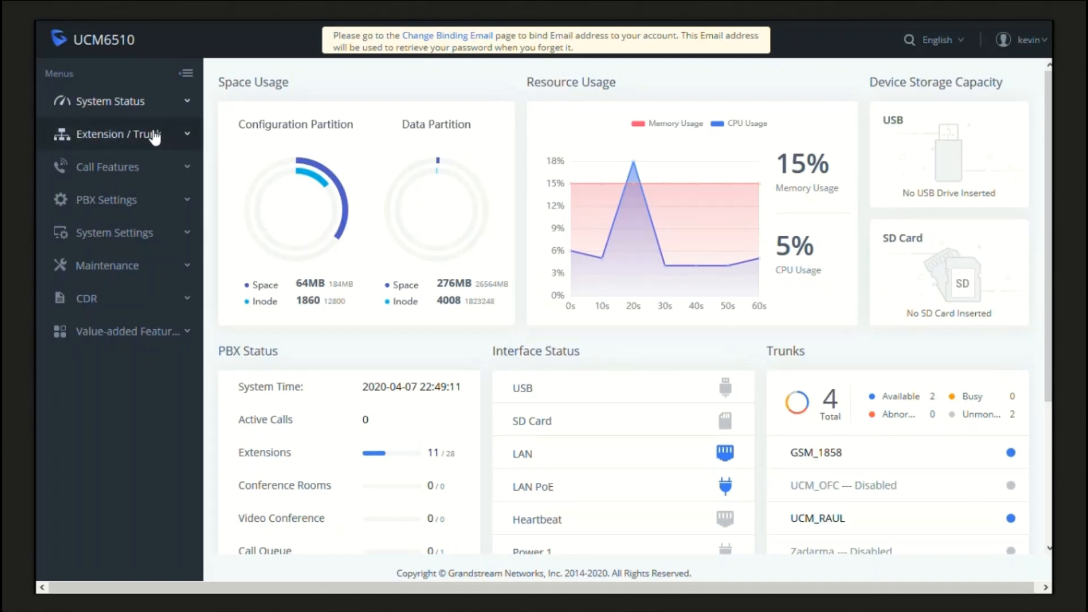
- Show the Extensions list under Extension / Trunk in the left menu
left_click(121, 134)
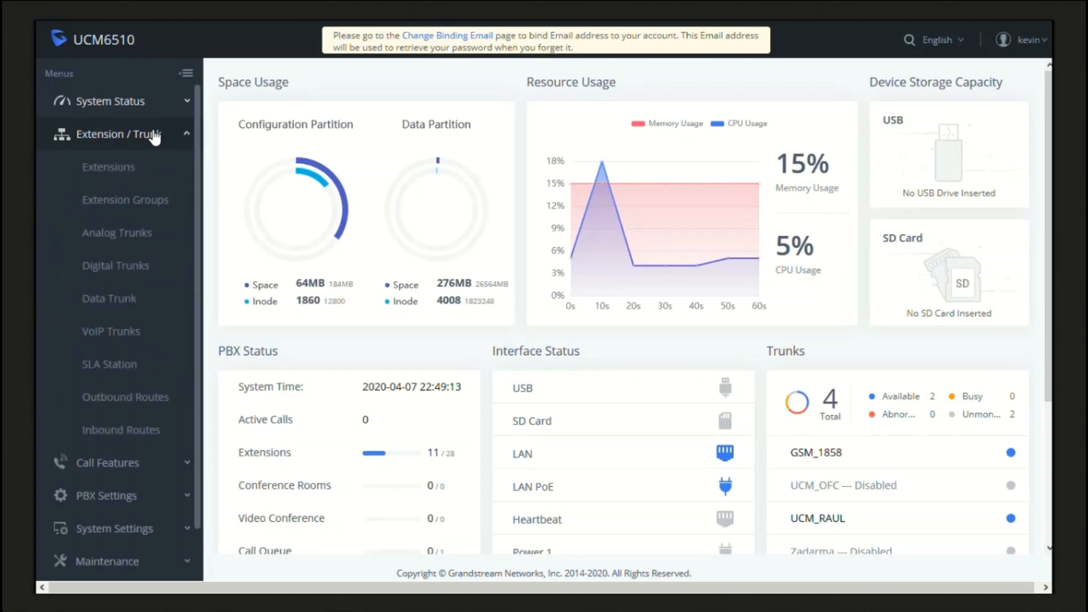
mouse_move(125, 139)
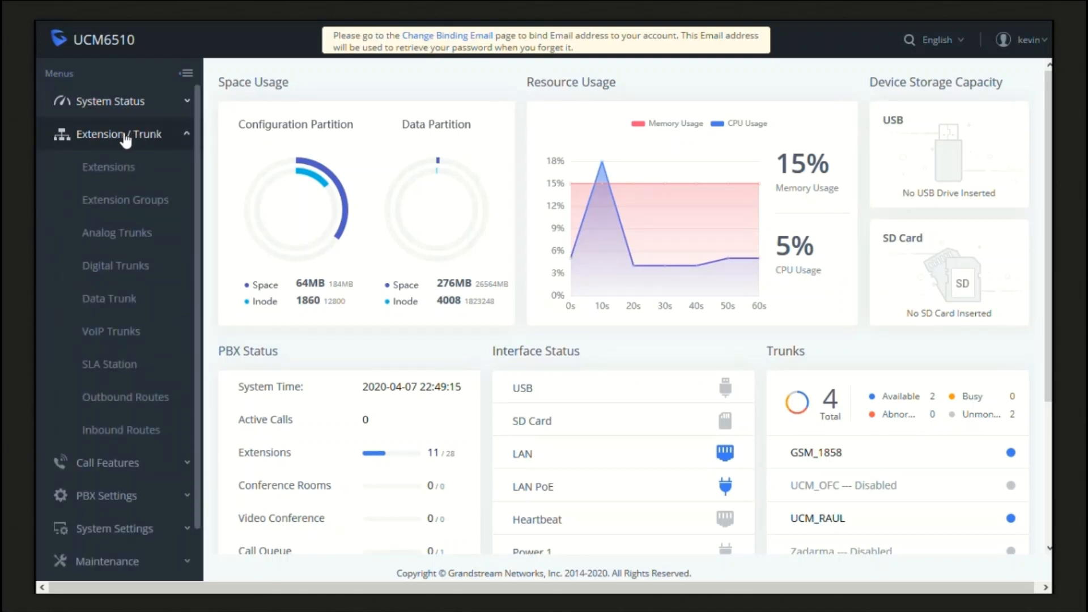
mouse_move(126, 161)
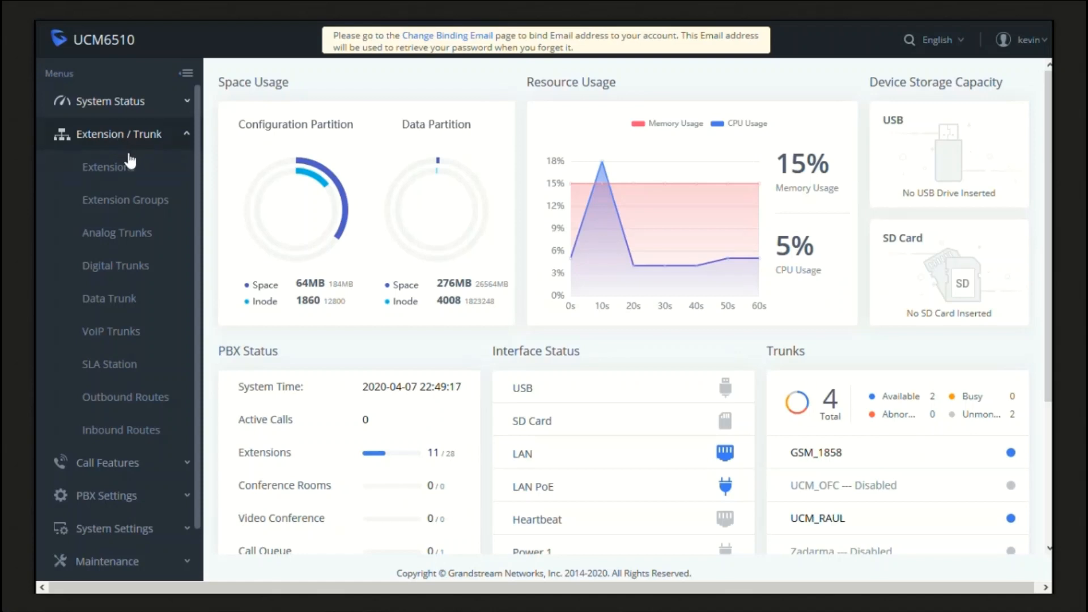
left_click(108, 166)
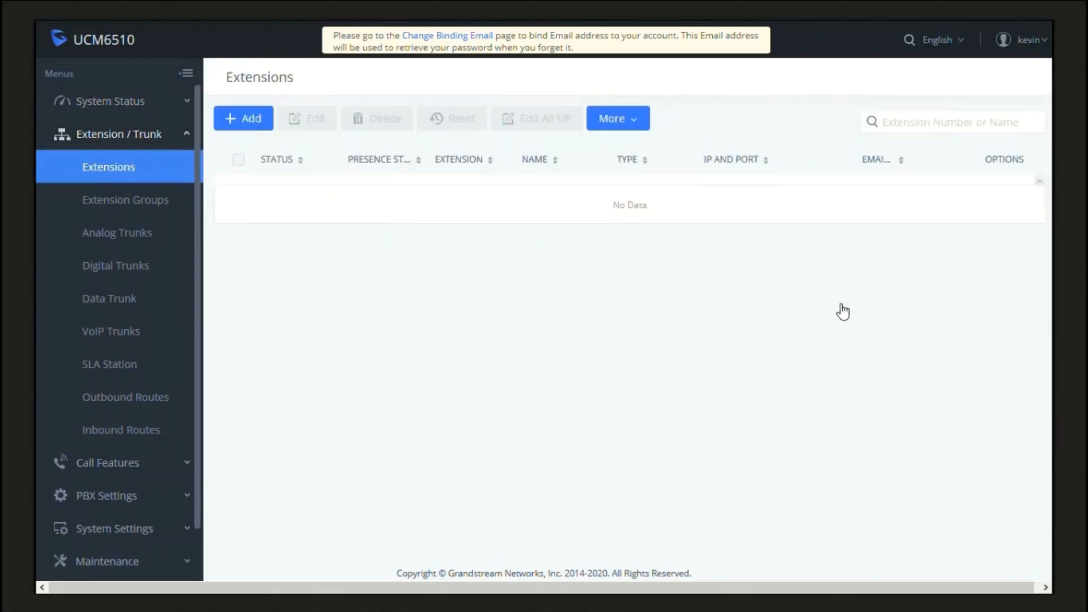
mouse_move(829, 326)
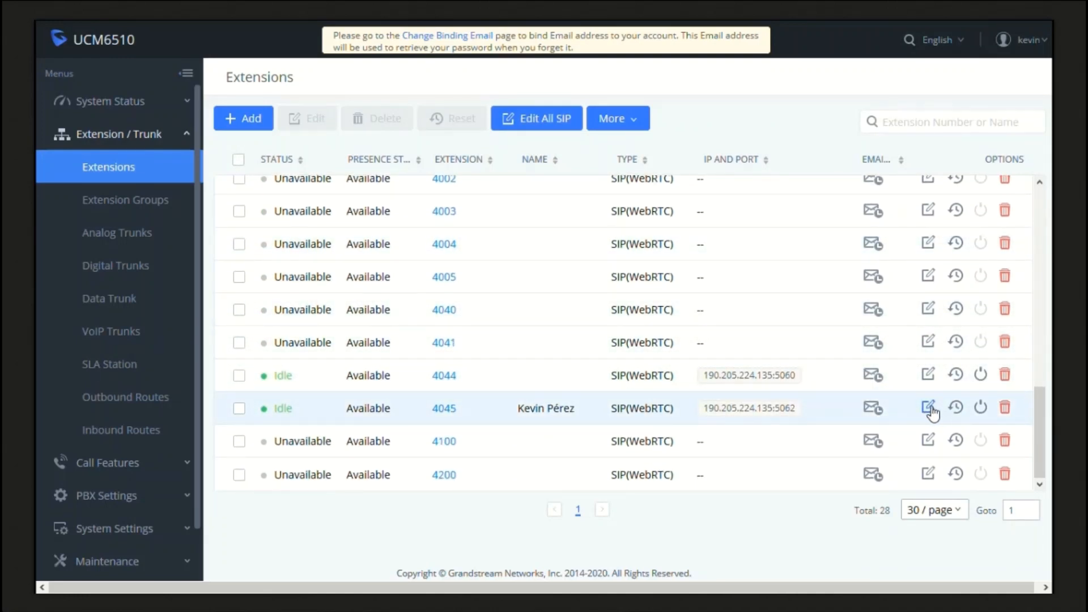
- Enable Follow Me in the Follow Me settings of extension 4045
left_click(929, 406)
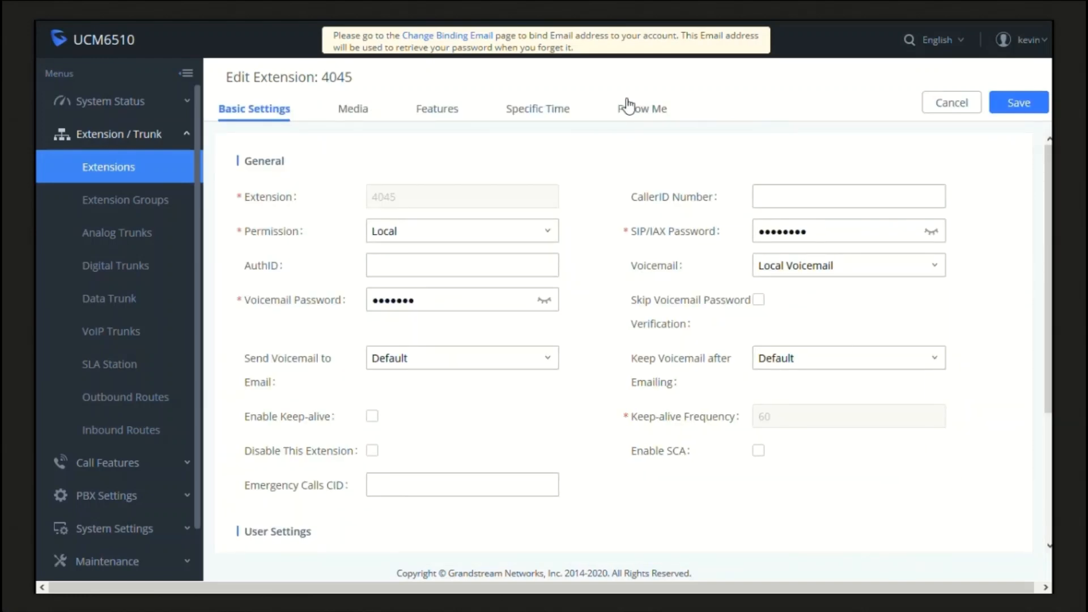
left_click(638, 108)
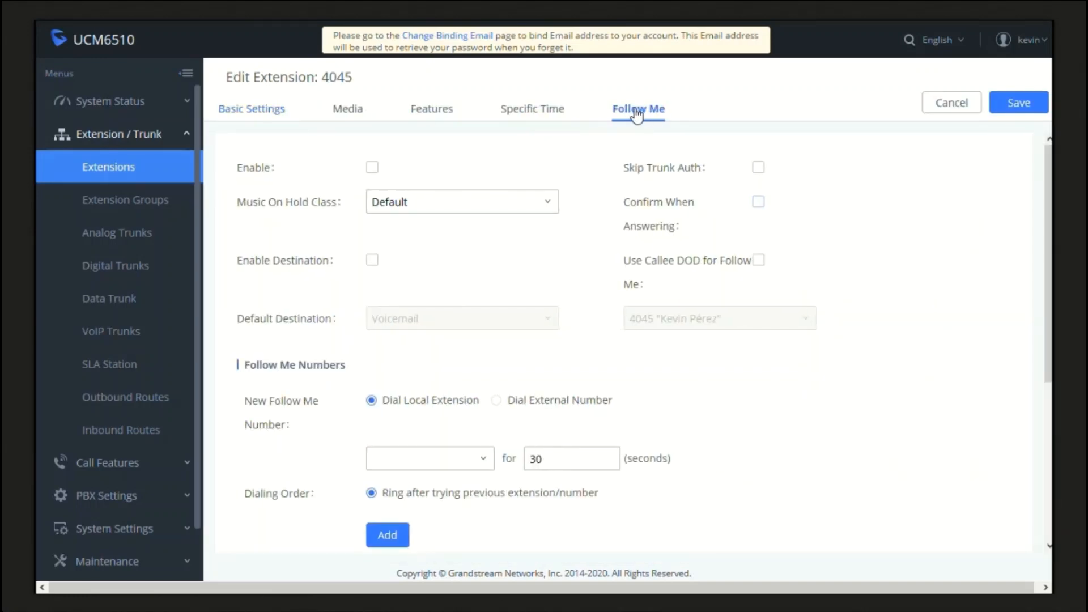
mouse_move(480, 163)
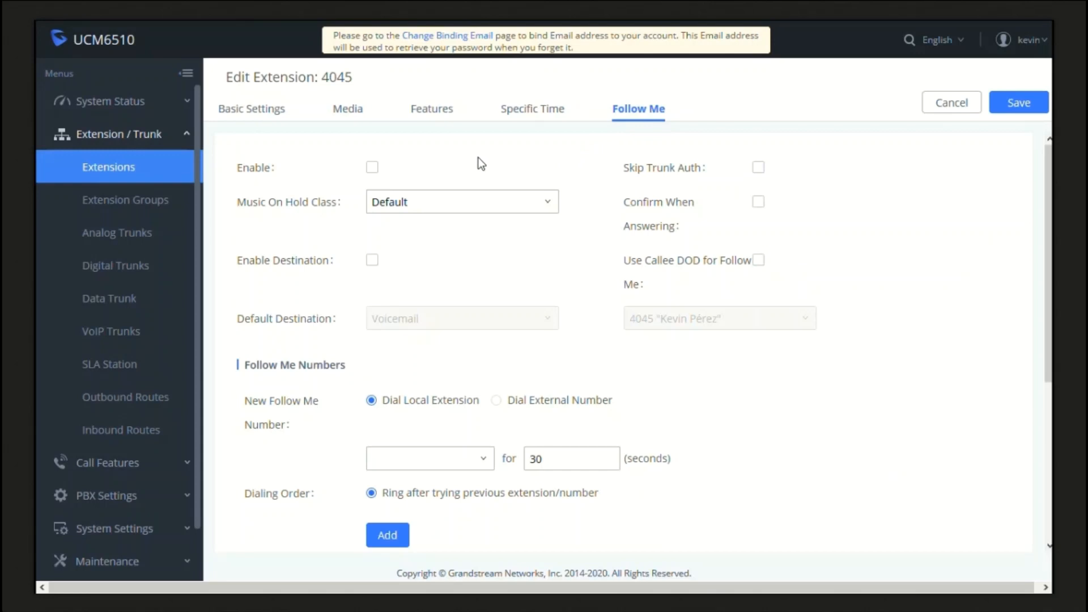
mouse_move(348, 117)
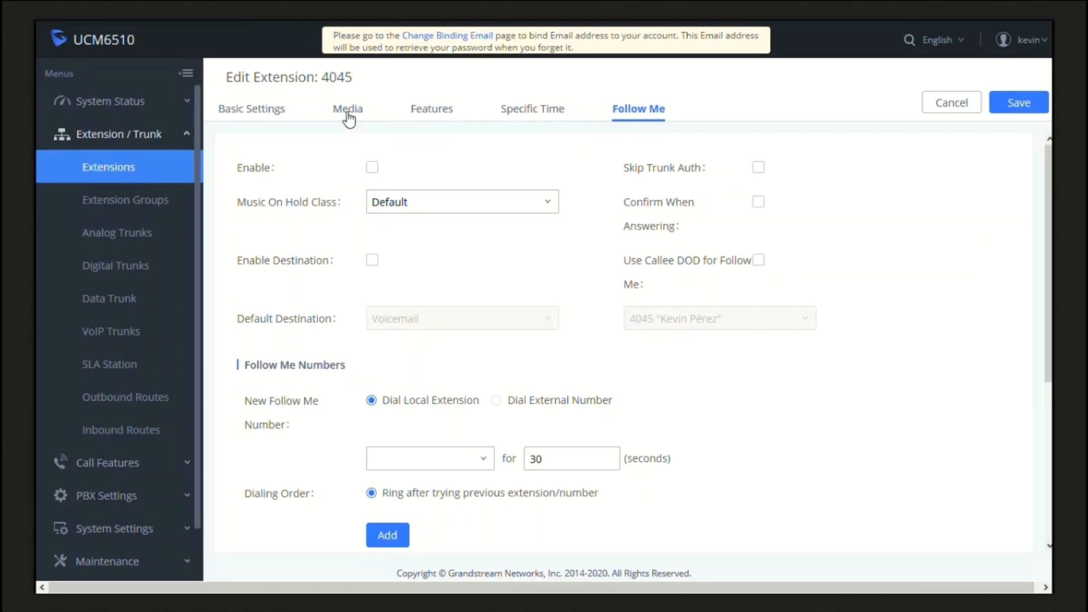
mouse_move(344, 91)
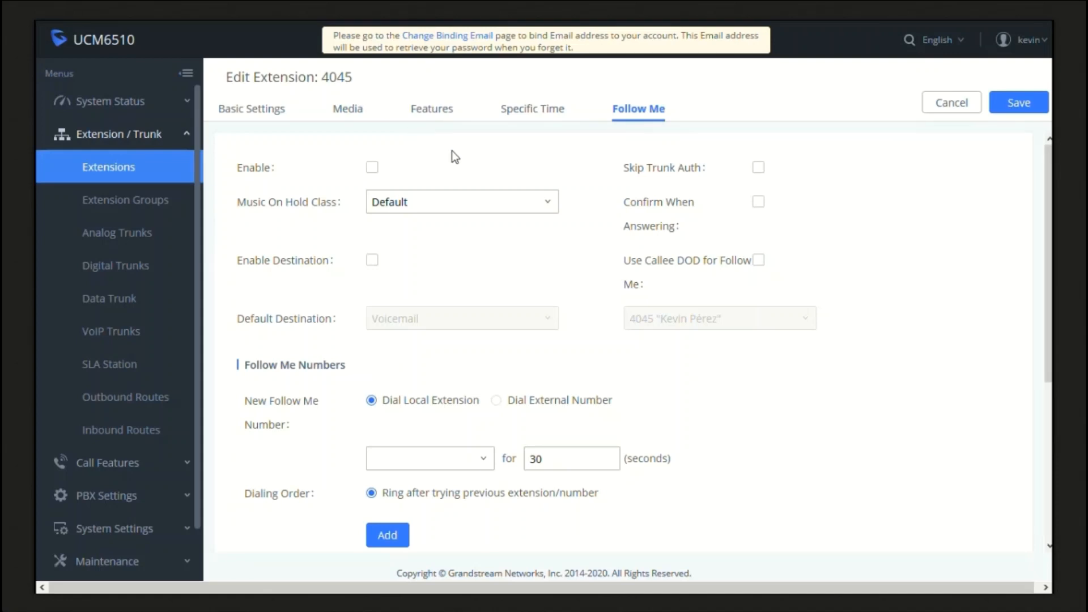
mouse_move(477, 137)
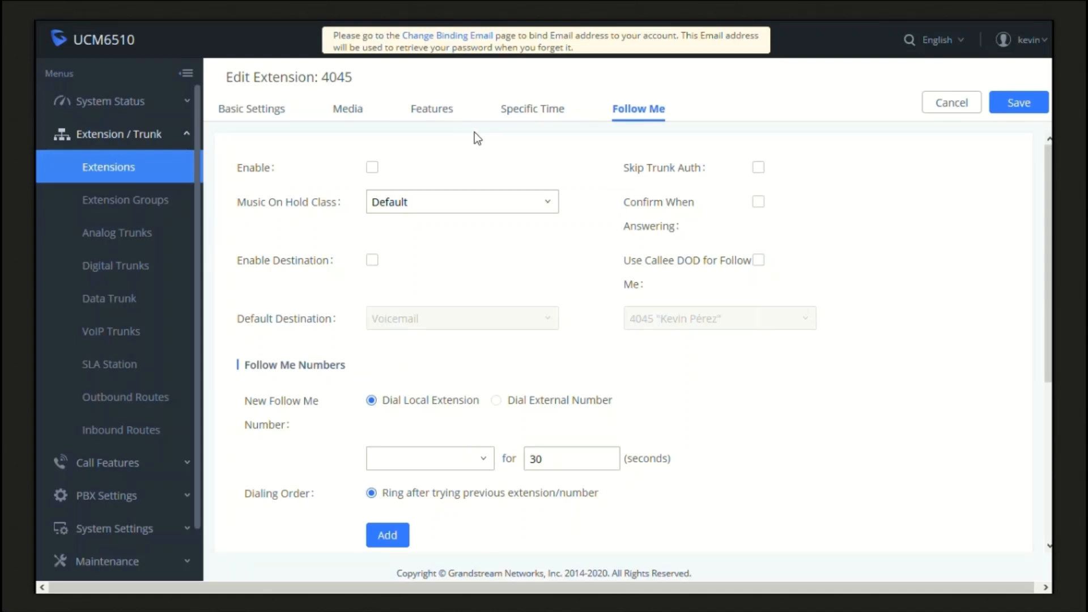
mouse_move(534, 194)
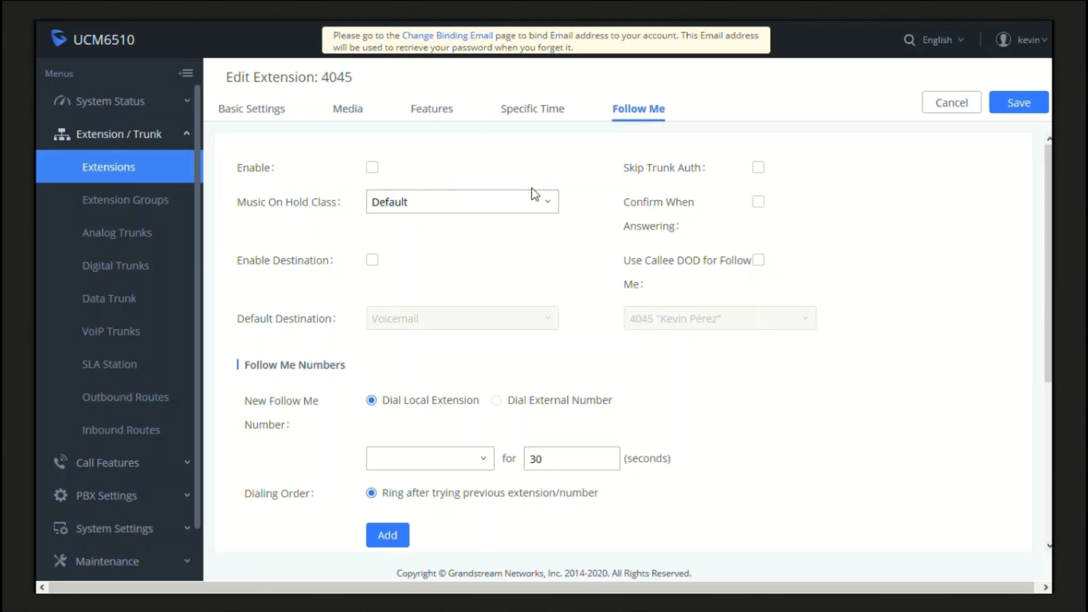
mouse_move(584, 168)
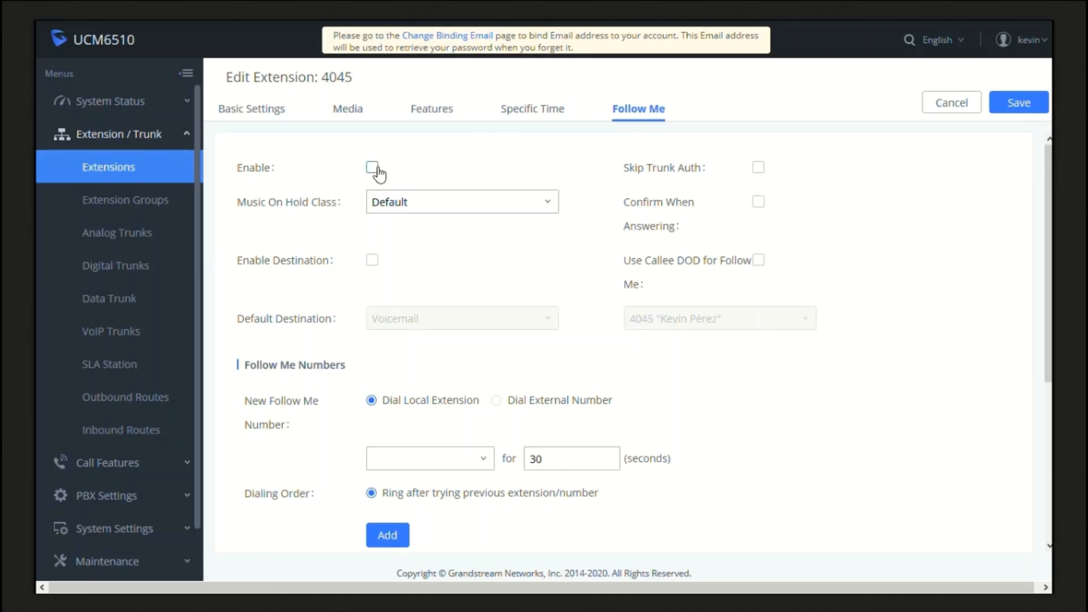
left_click(372, 168)
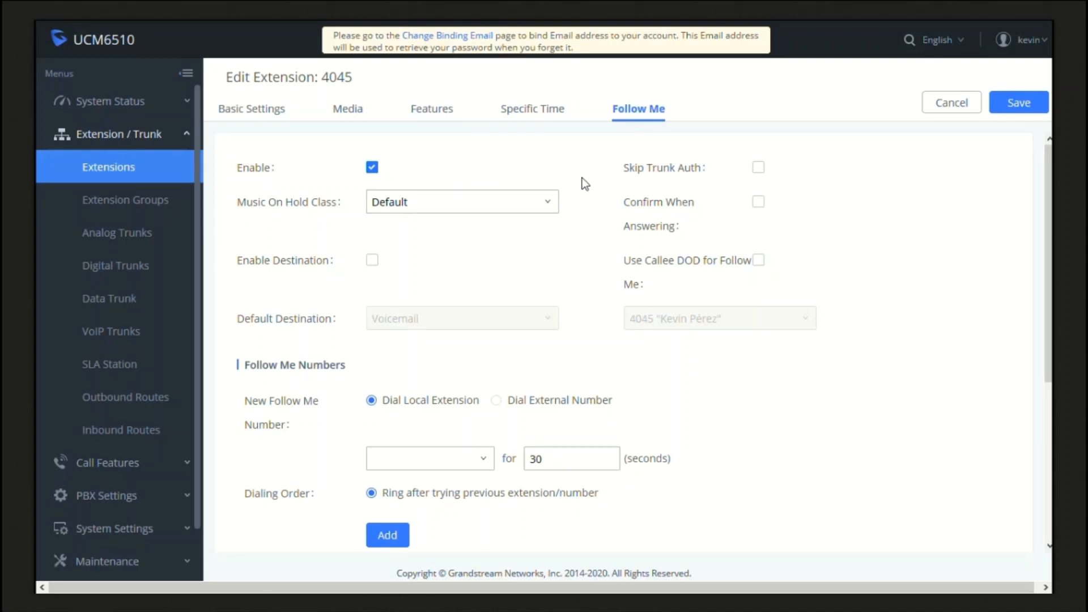
mouse_move(881, 223)
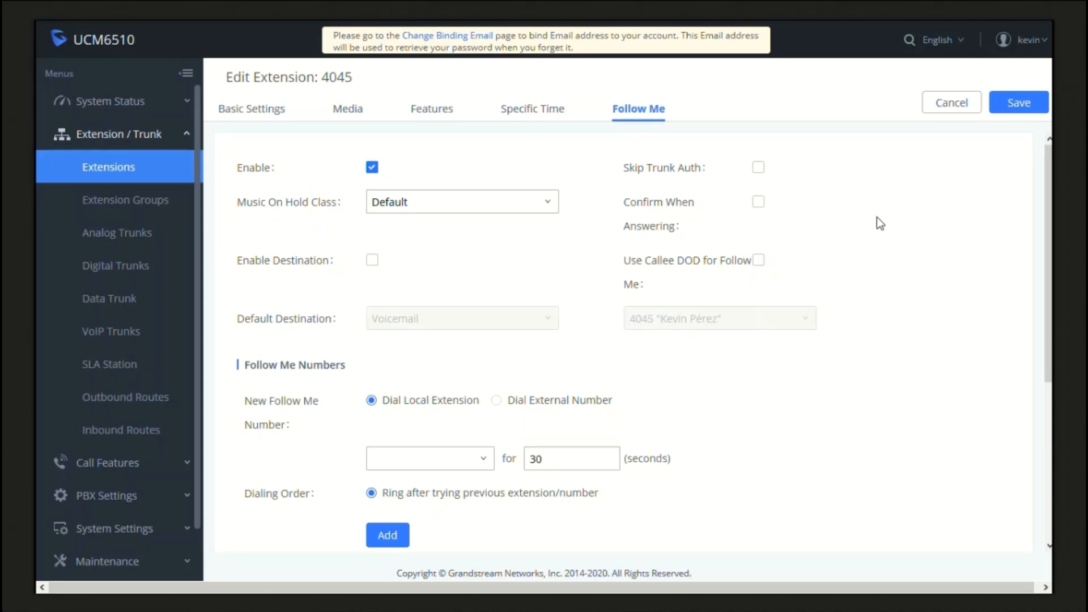
mouse_move(704, 160)
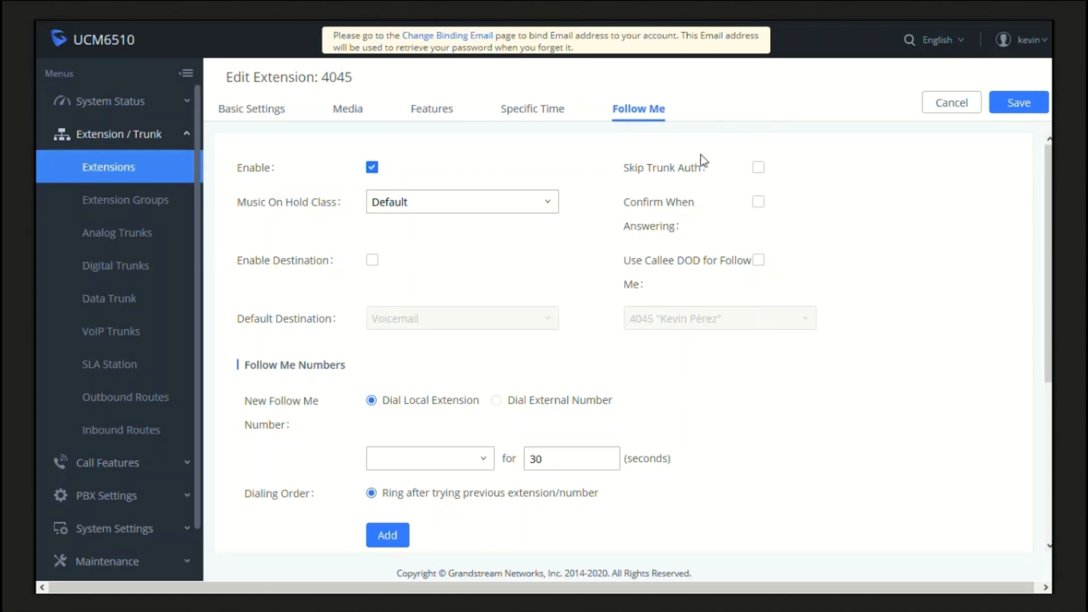
mouse_move(800, 173)
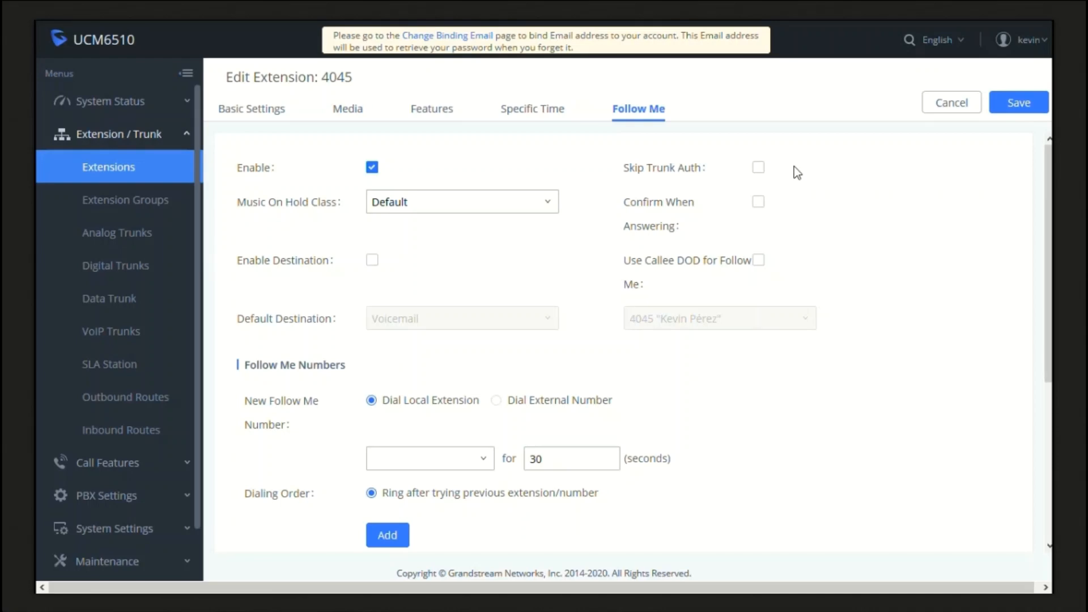
mouse_move(495, 122)
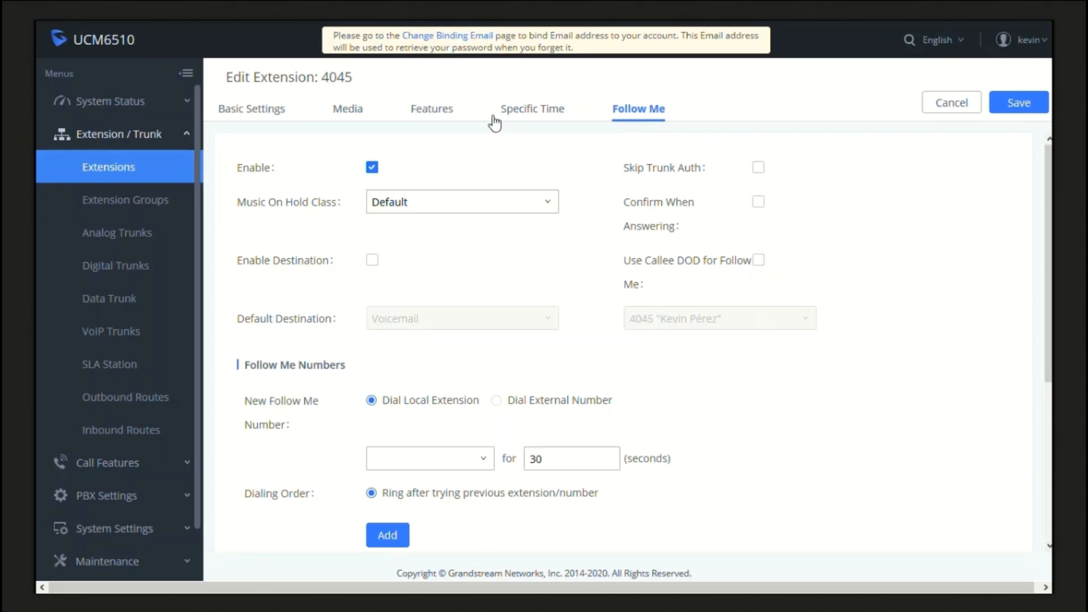
mouse_move(784, 162)
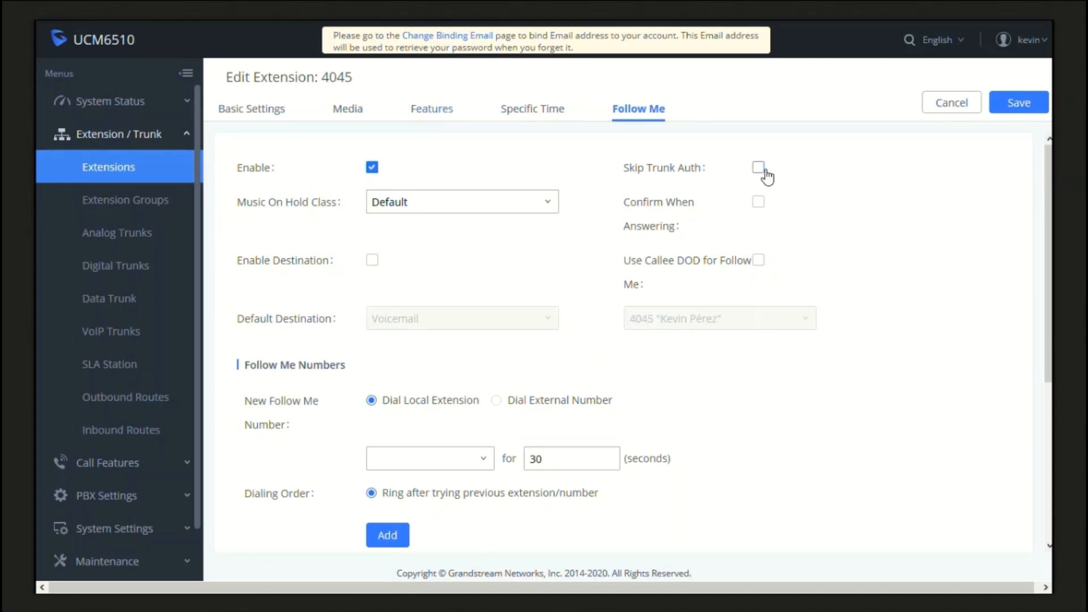
- Toggle Skip Trunk Auth on and back off for extension 4045's Follow Me
left_click(759, 168)
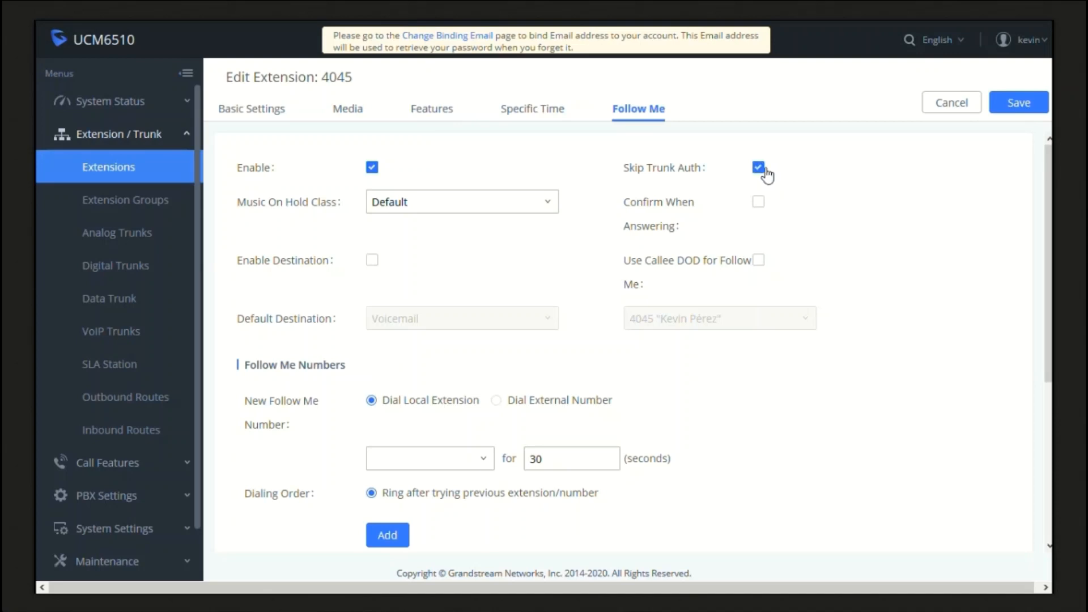
mouse_move(777, 177)
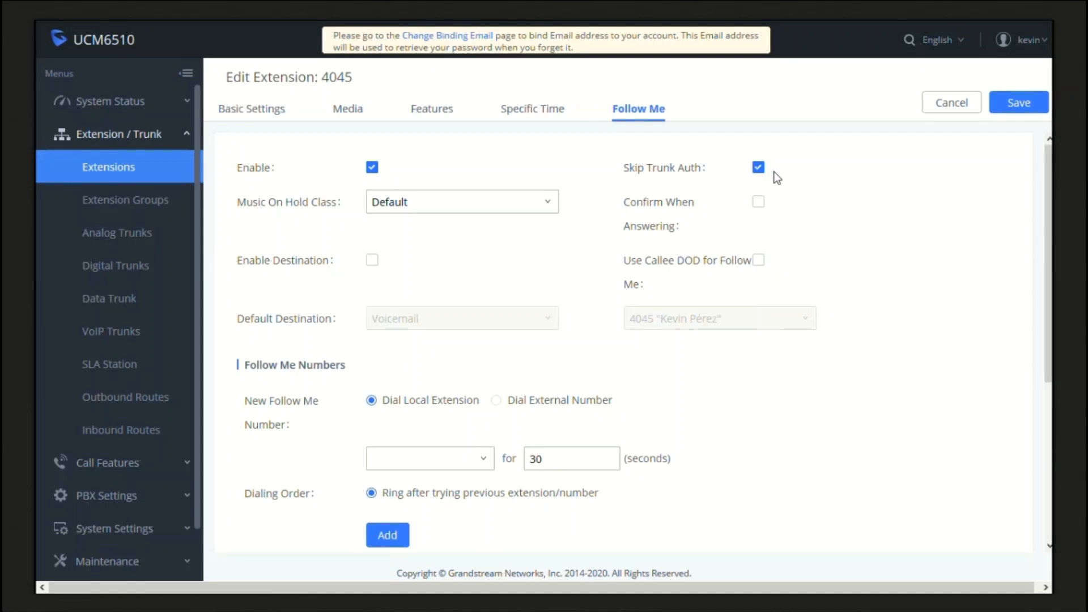
mouse_move(767, 175)
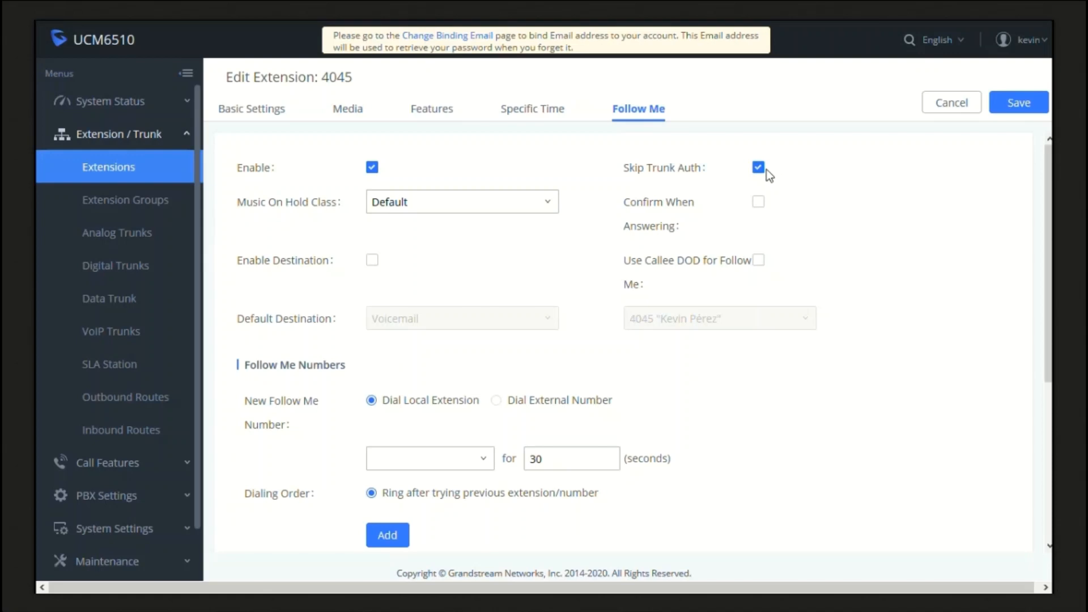
mouse_move(768, 175)
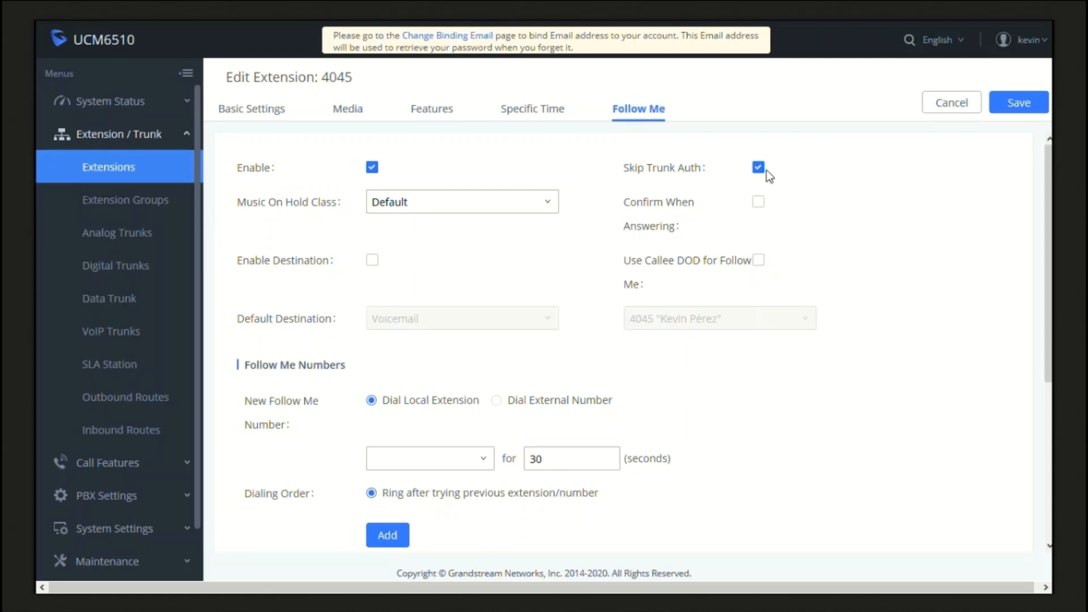
mouse_move(768, 173)
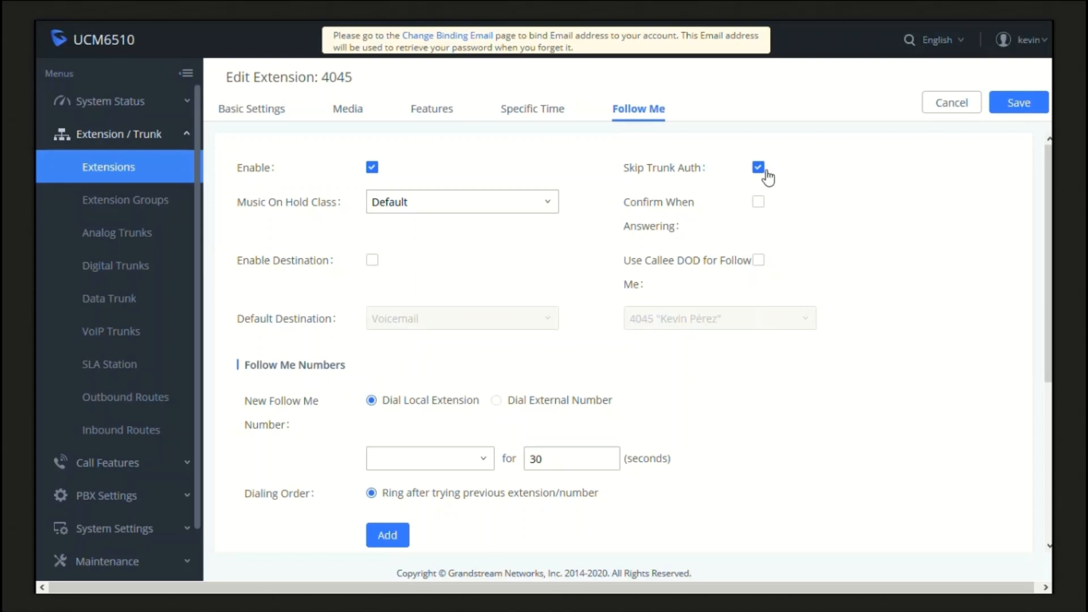
left_click(758, 167)
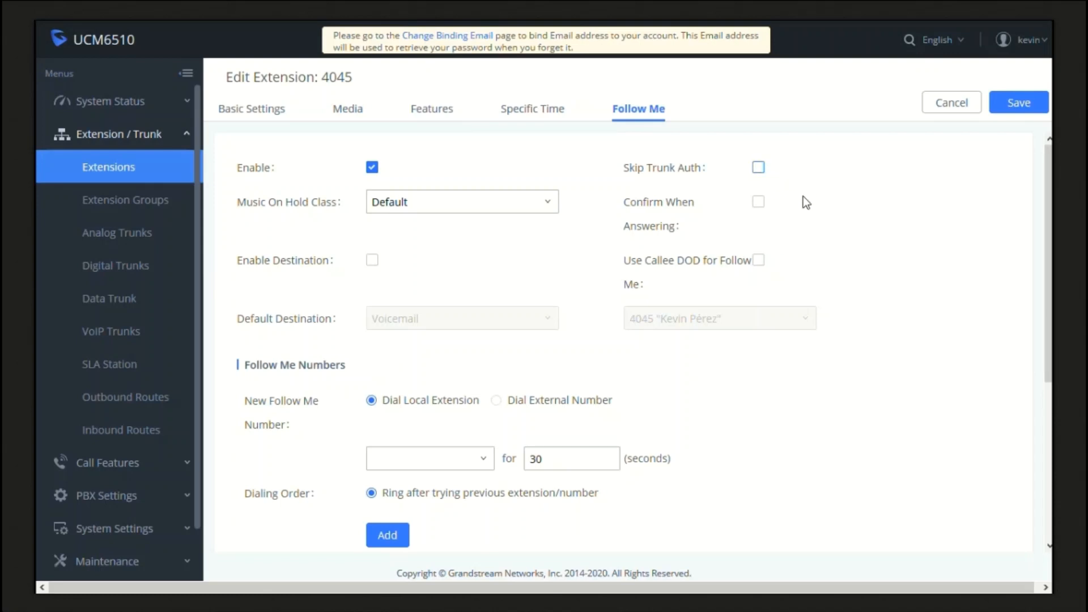
mouse_move(666, 208)
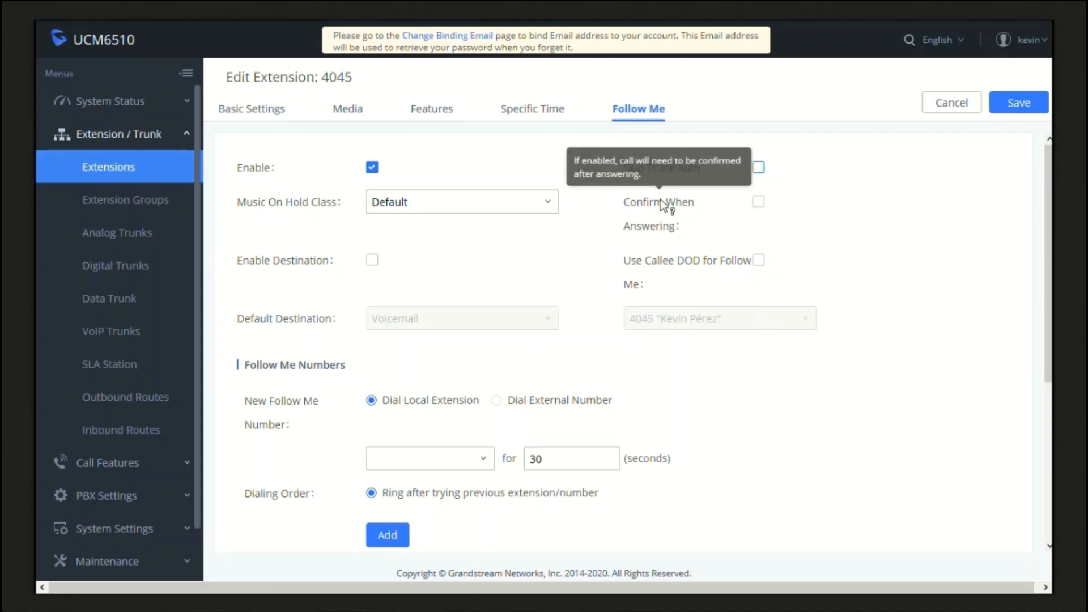
mouse_move(762, 230)
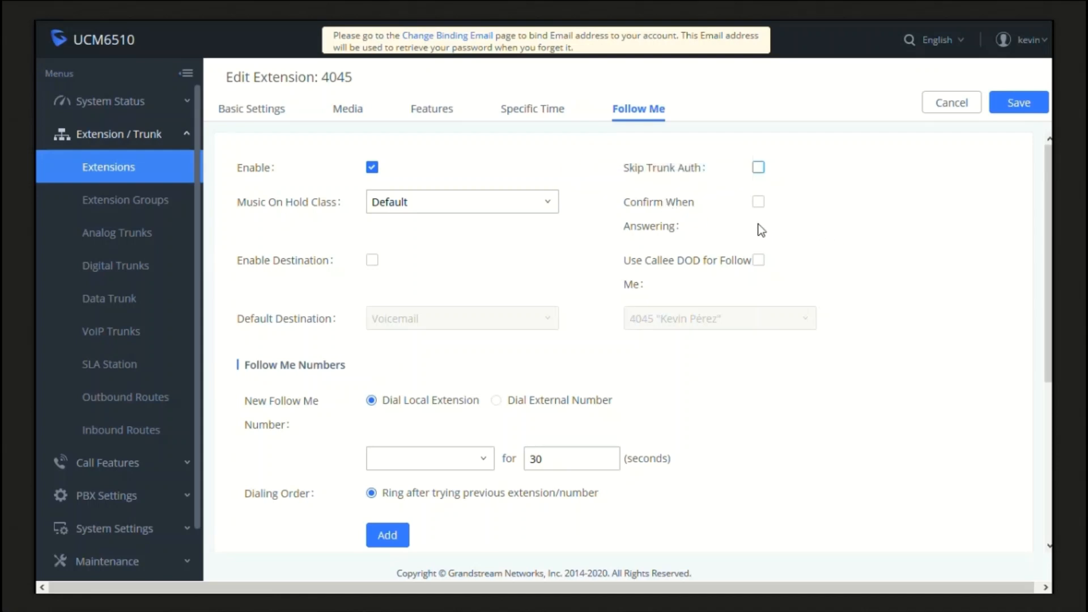
mouse_move(801, 215)
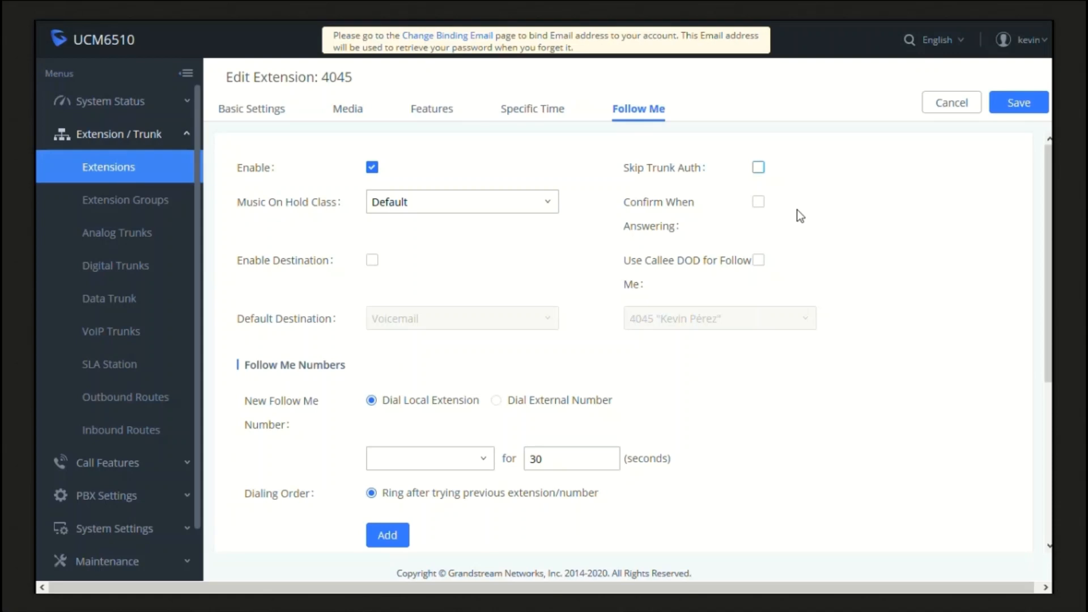
mouse_move(790, 218)
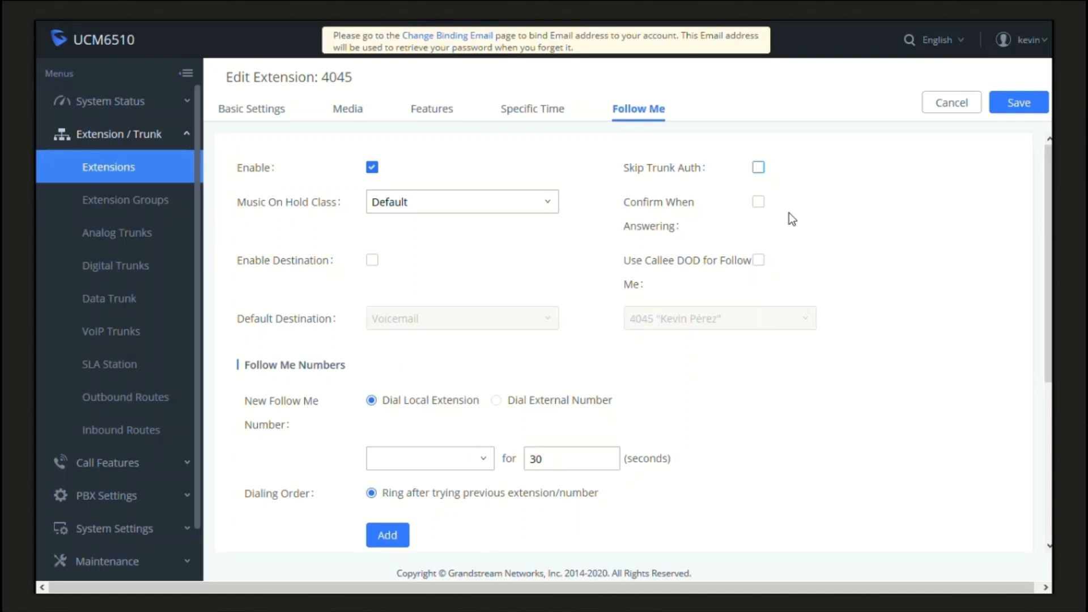
mouse_move(775, 270)
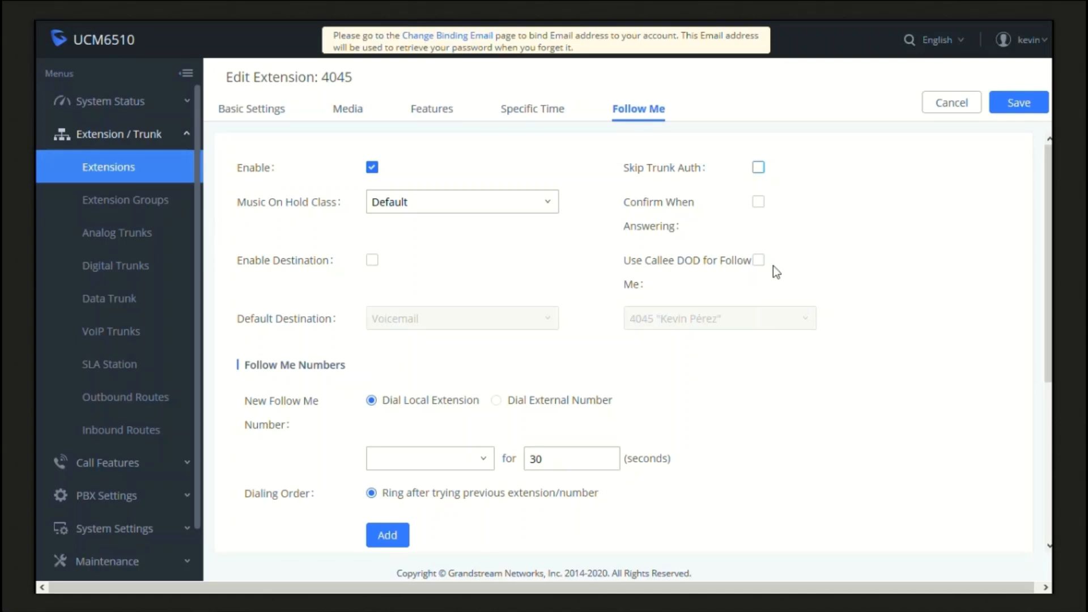
mouse_move(290, 218)
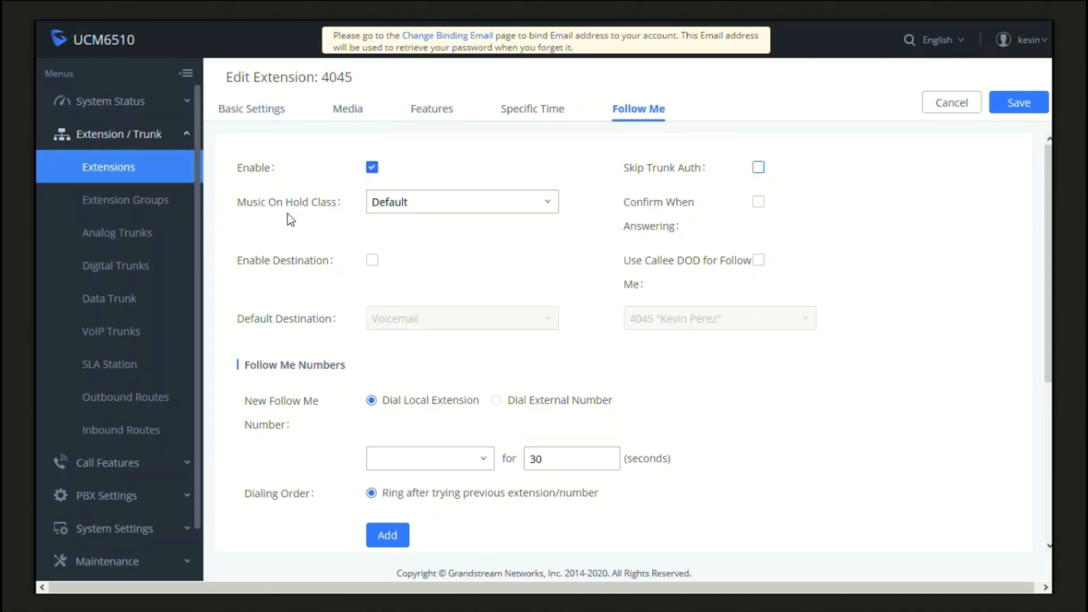
mouse_move(327, 214)
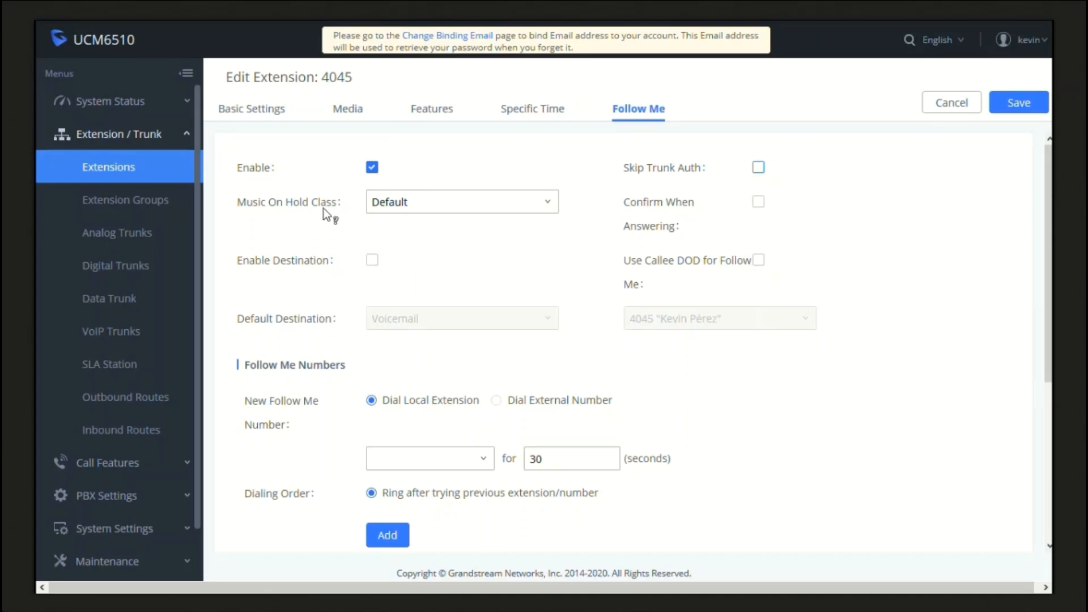
mouse_move(339, 229)
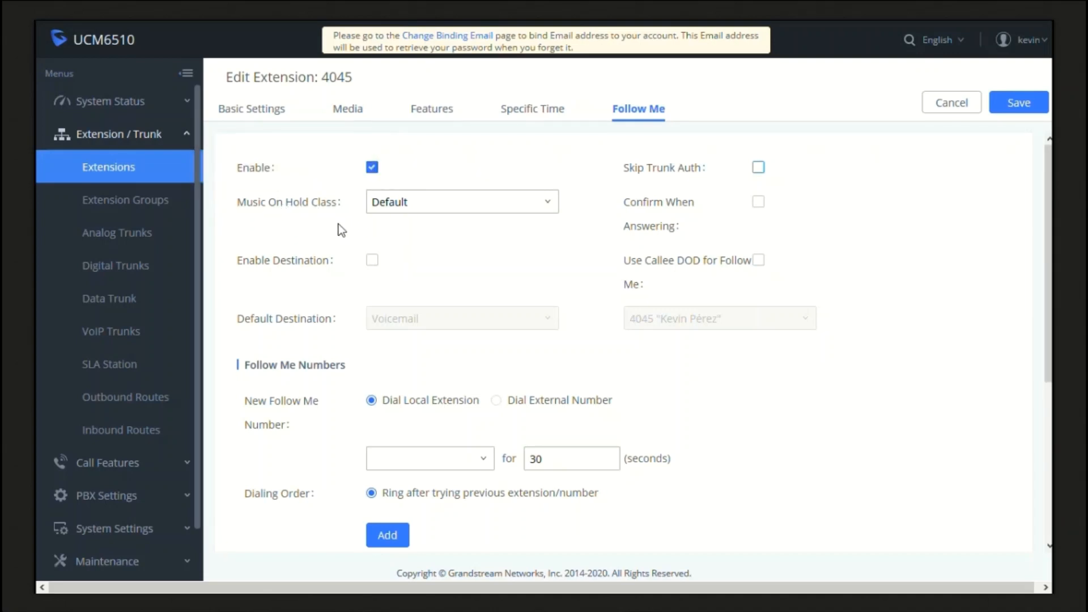
mouse_move(409, 239)
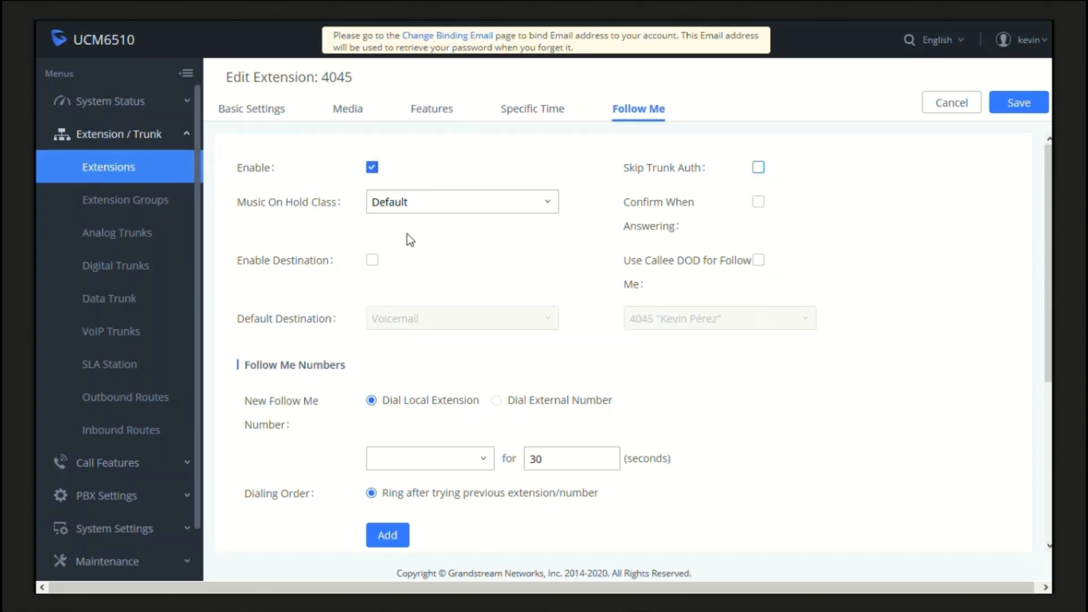
mouse_move(659, 281)
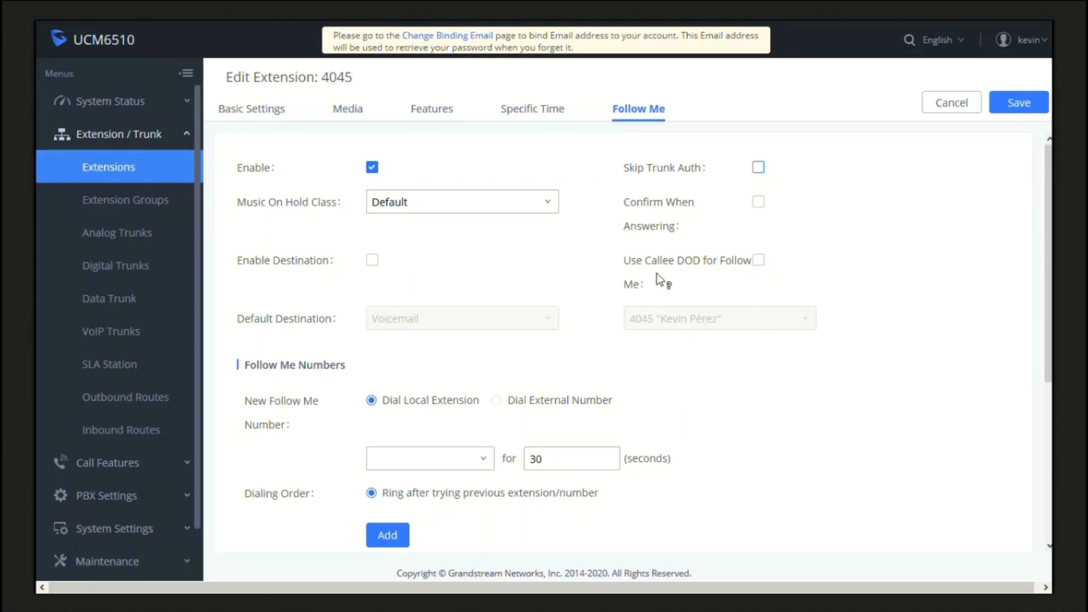
mouse_move(803, 283)
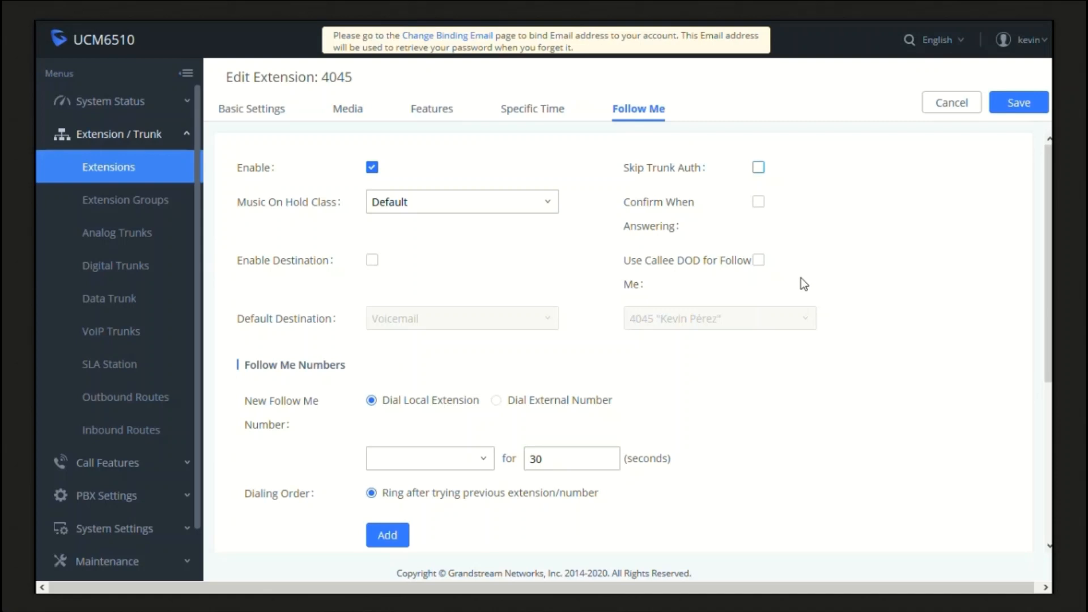
mouse_move(923, 303)
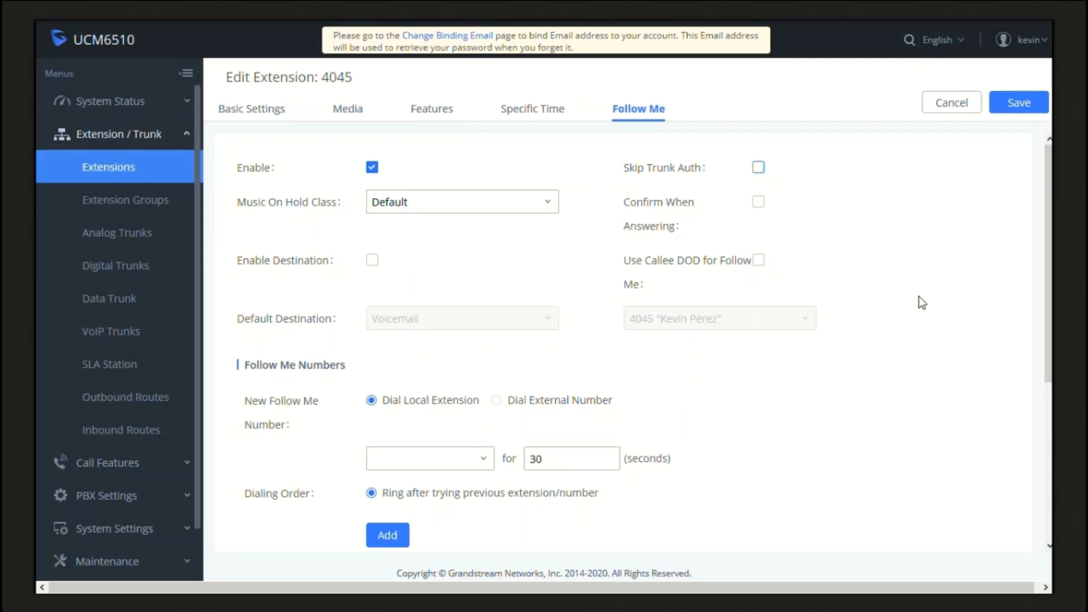
mouse_move(792, 284)
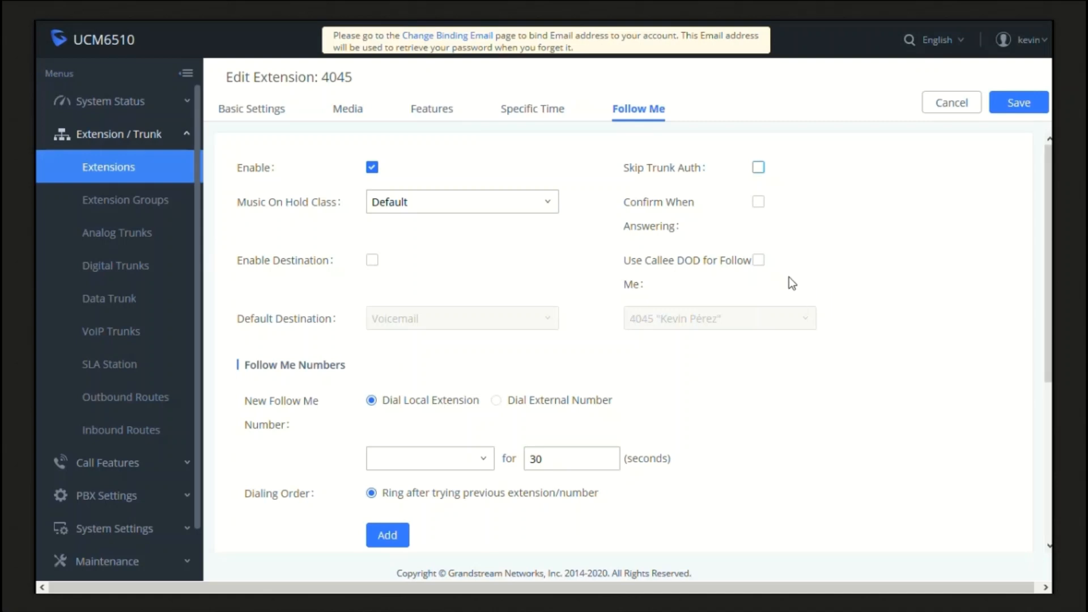
mouse_move(651, 284)
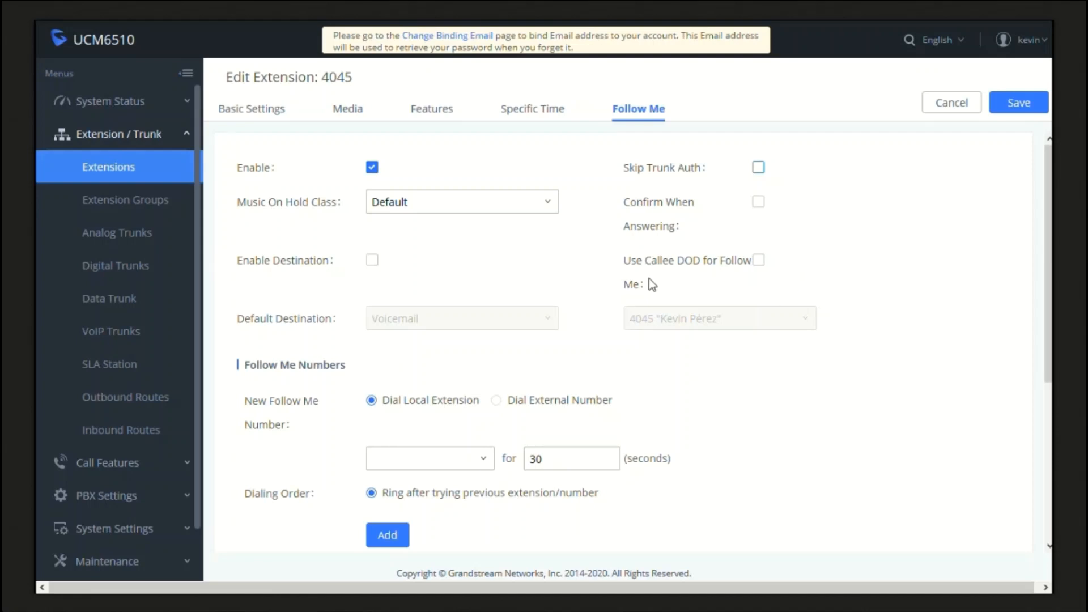
mouse_move(424, 285)
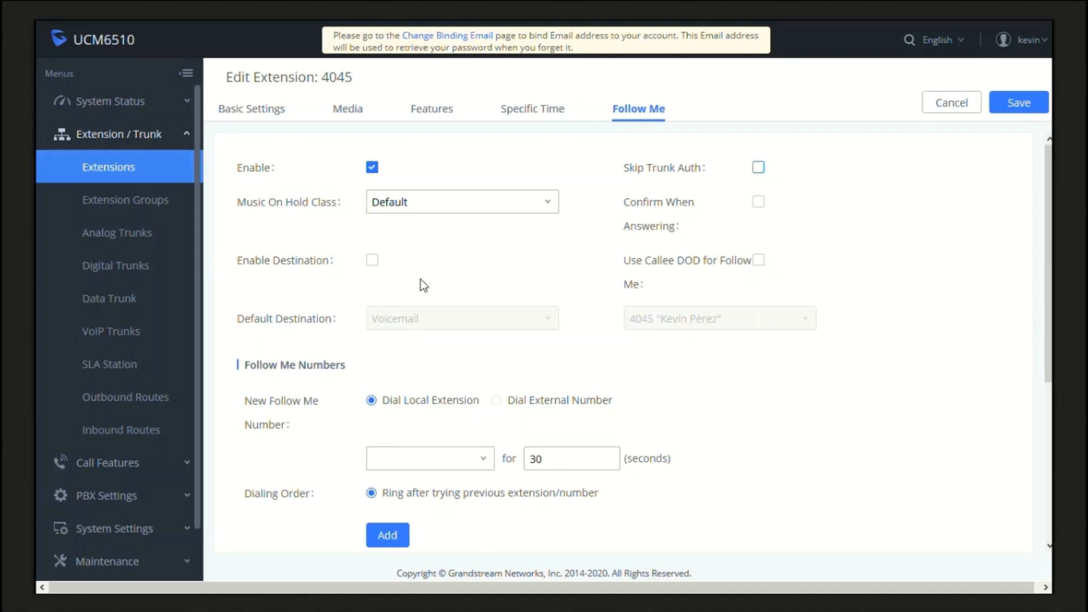
mouse_move(388, 265)
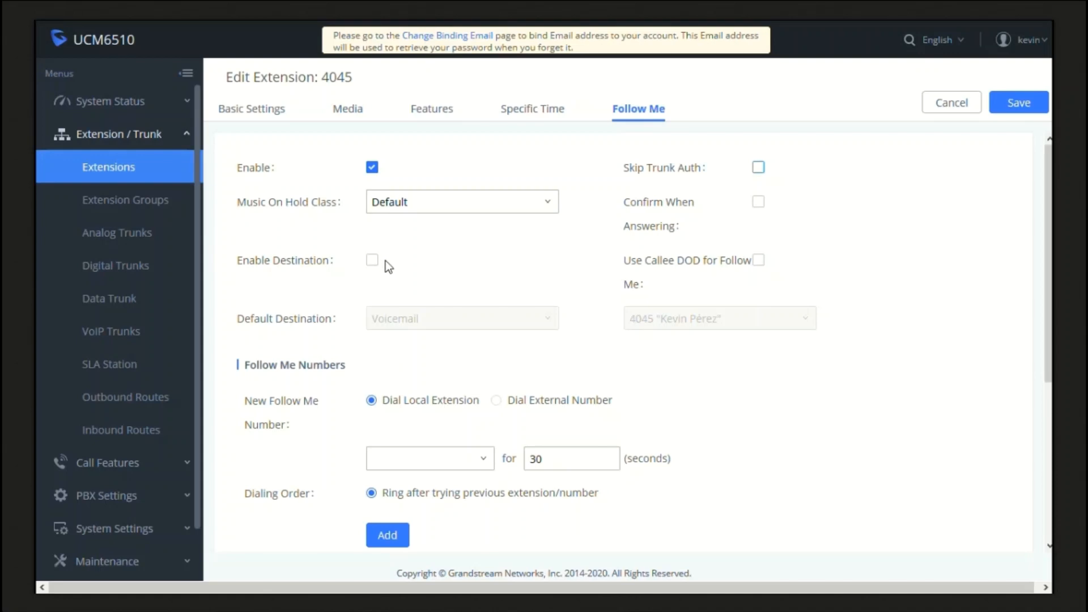
- Enable a default destination for unanswered Follow Me calls and keep it set to Voicemail
left_click(372, 259)
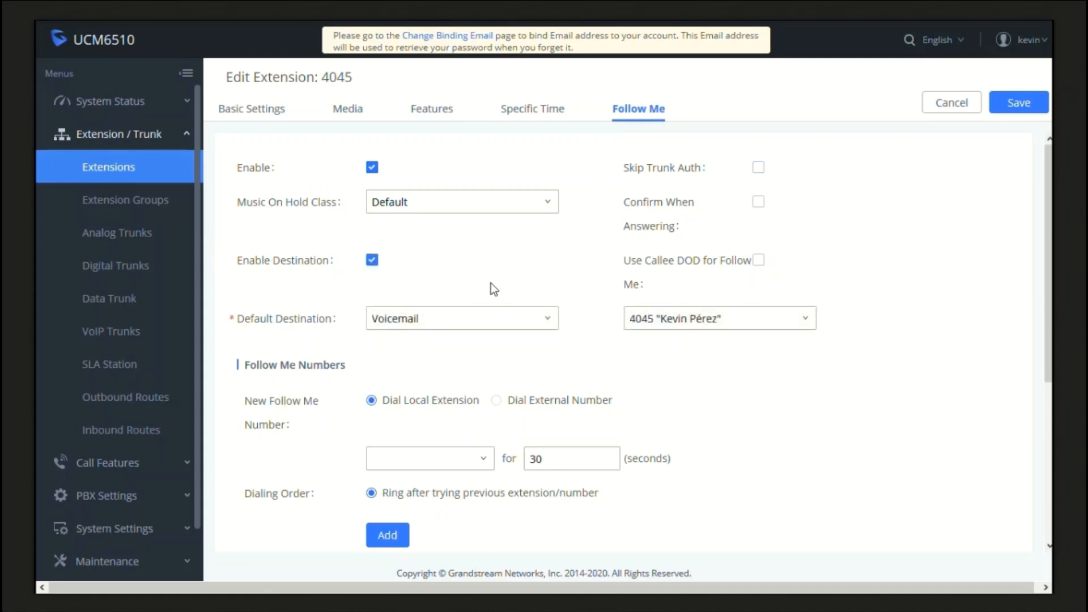
mouse_move(296, 323)
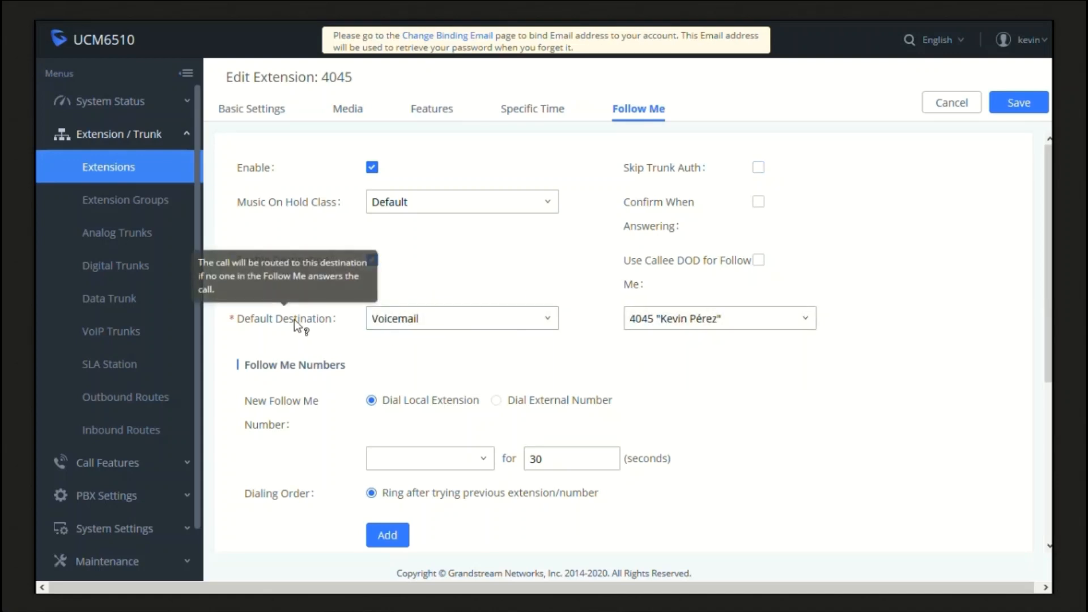
mouse_move(547, 293)
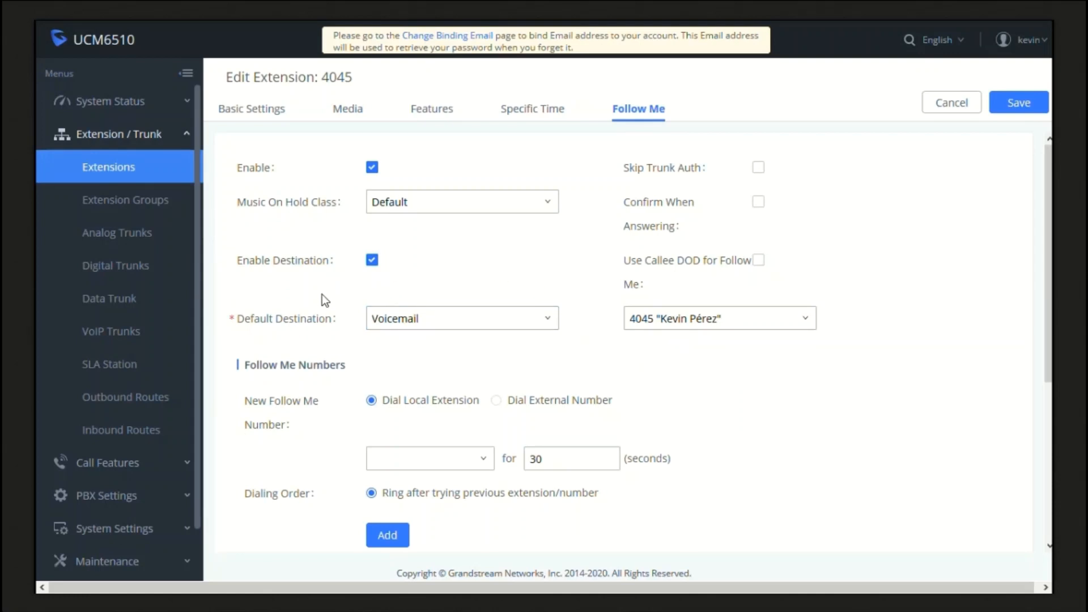
mouse_move(559, 323)
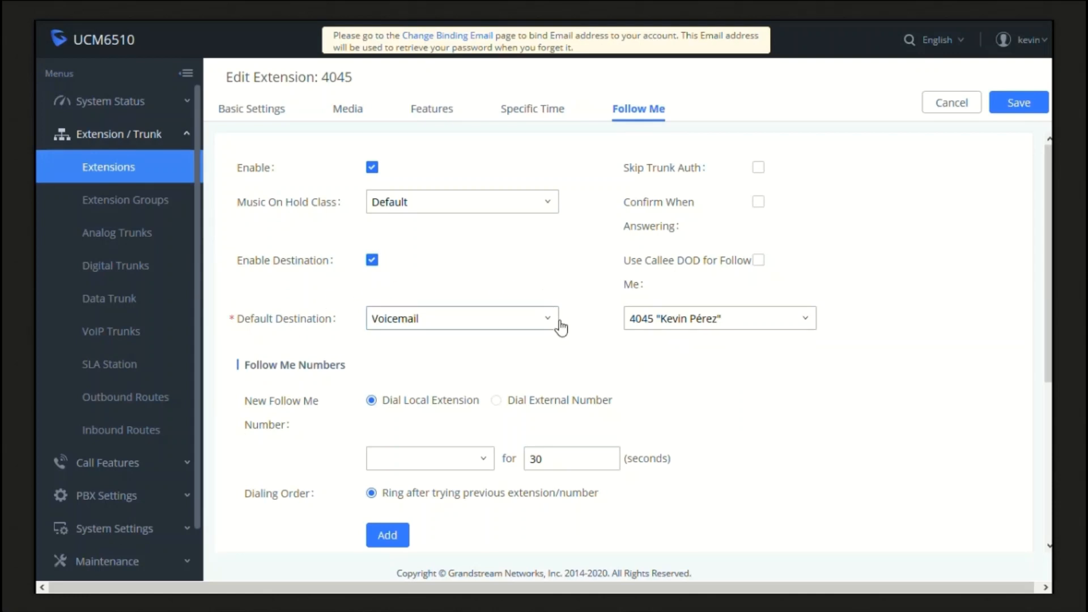
left_click(461, 317)
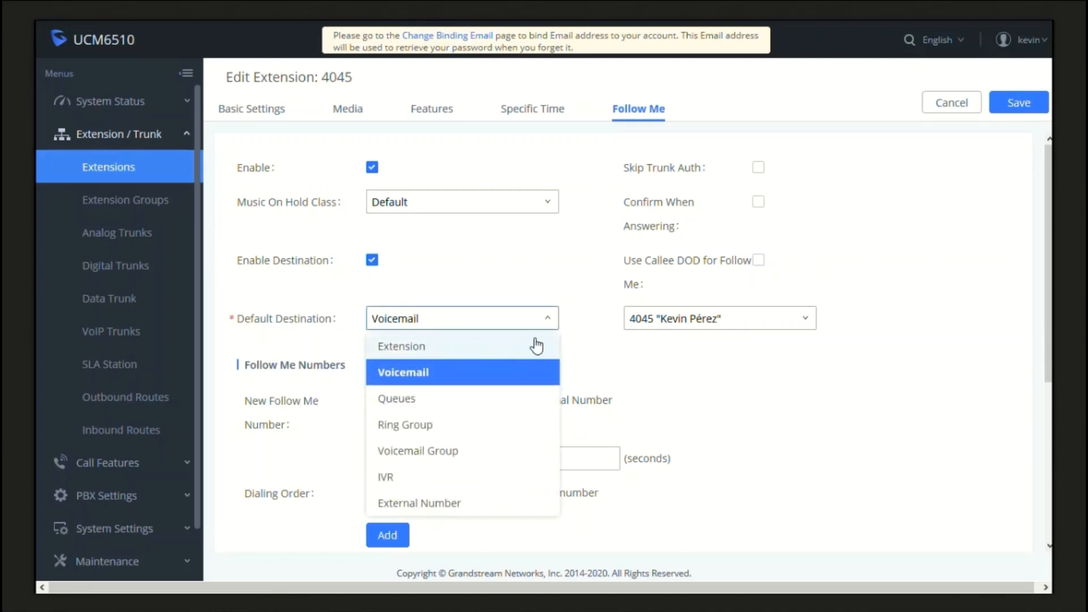
mouse_move(513, 349)
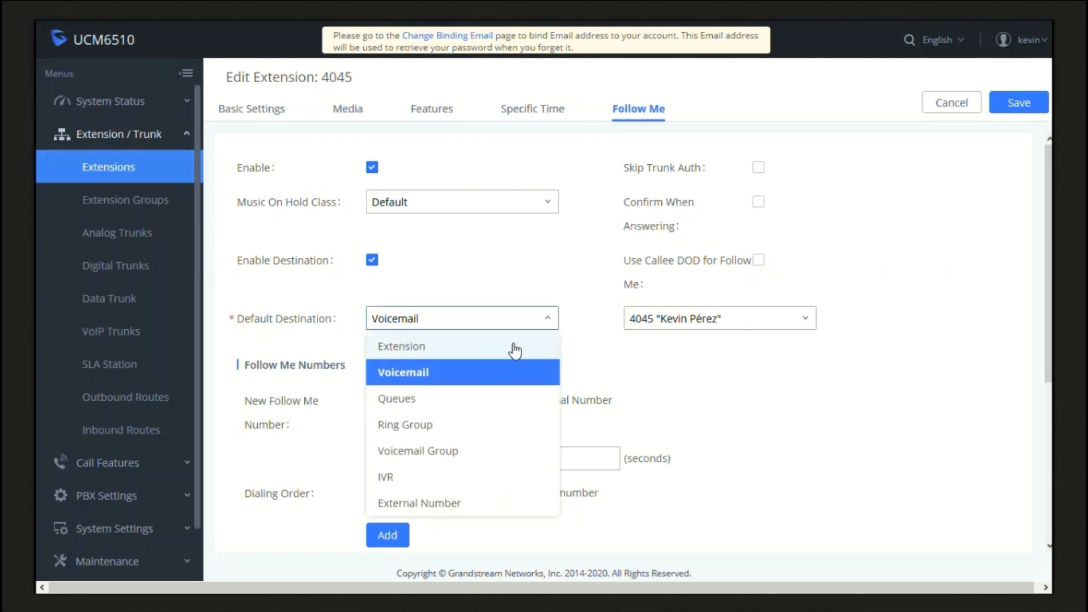
mouse_move(494, 401)
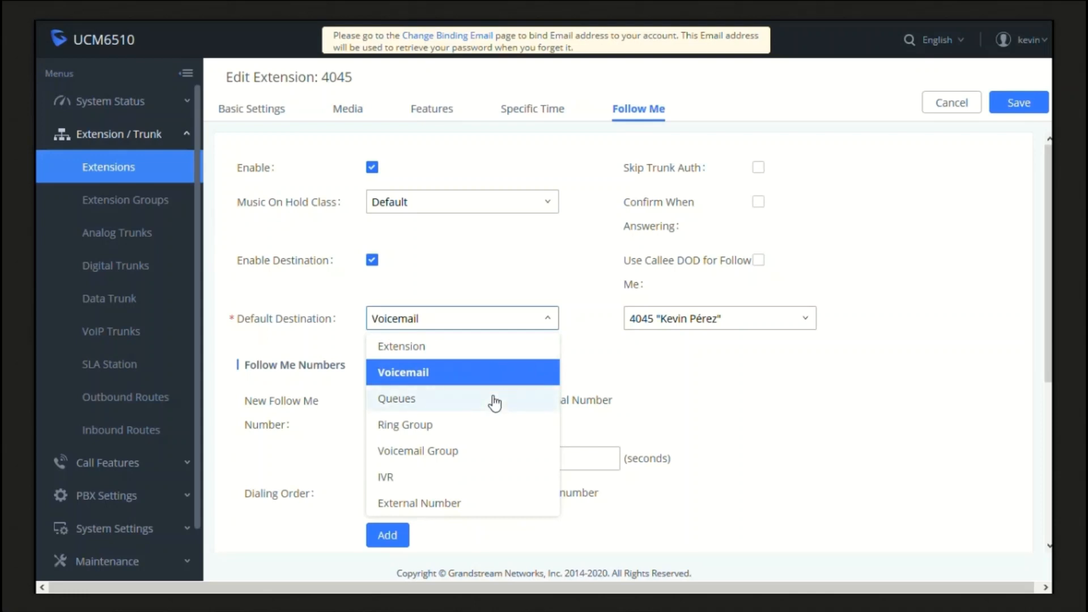
mouse_move(510, 481)
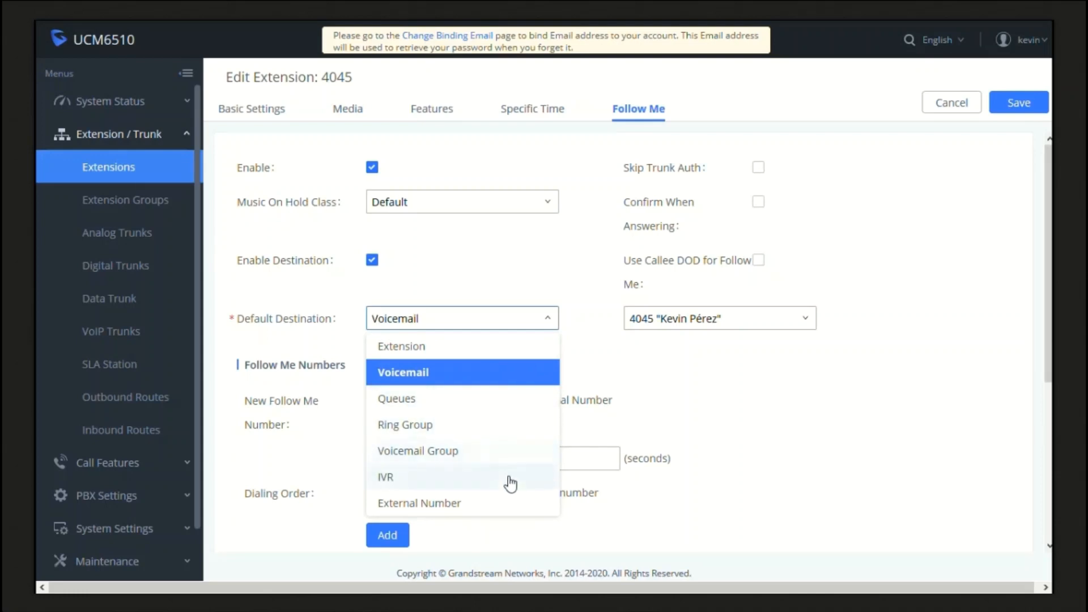
mouse_move(508, 503)
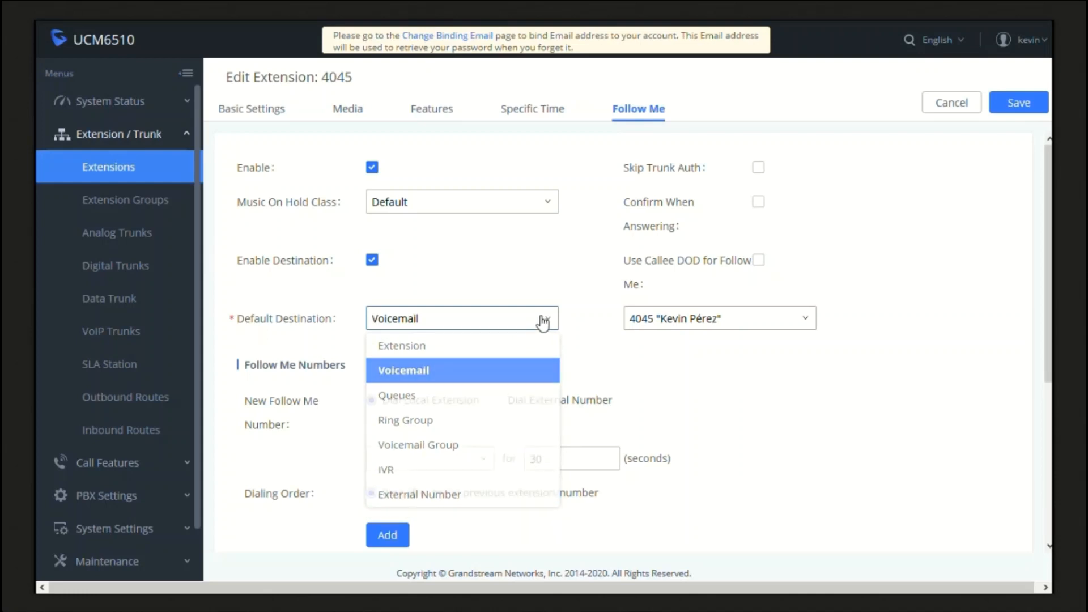
left_click(719, 318)
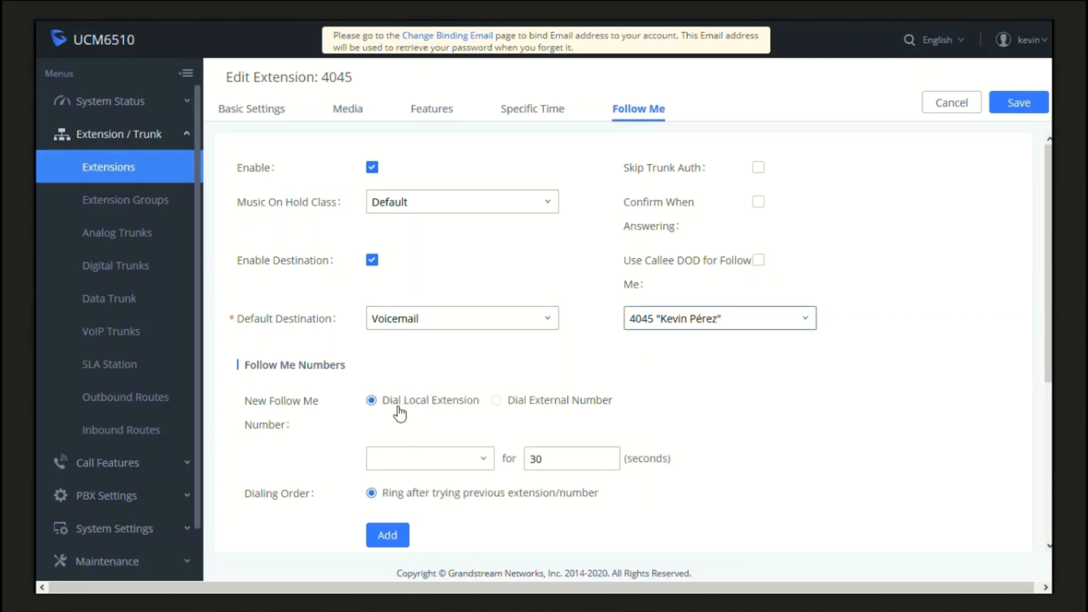
left_click(427, 458)
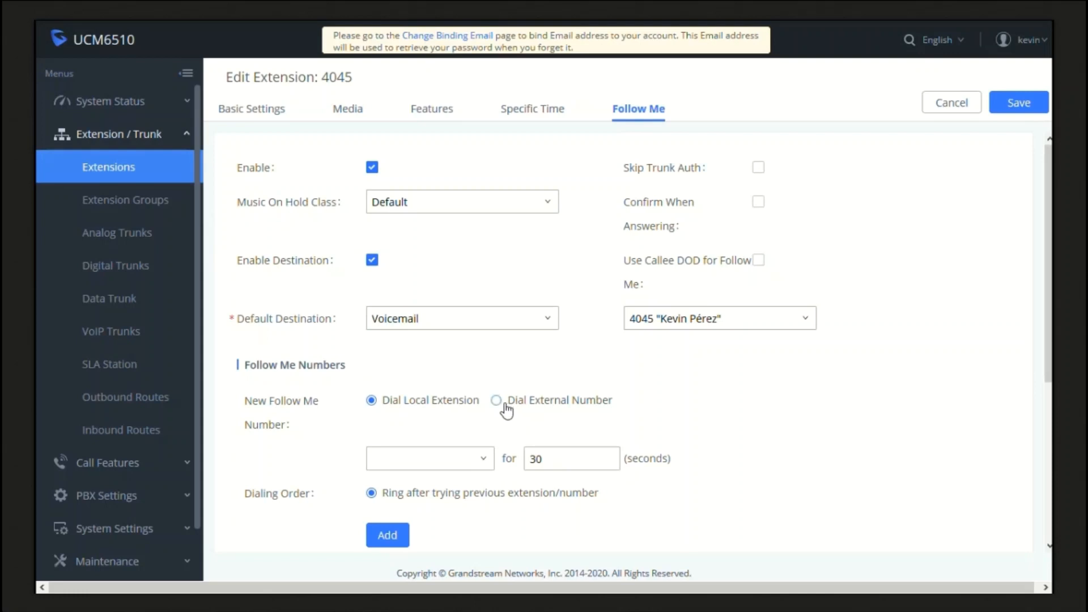
mouse_move(489, 422)
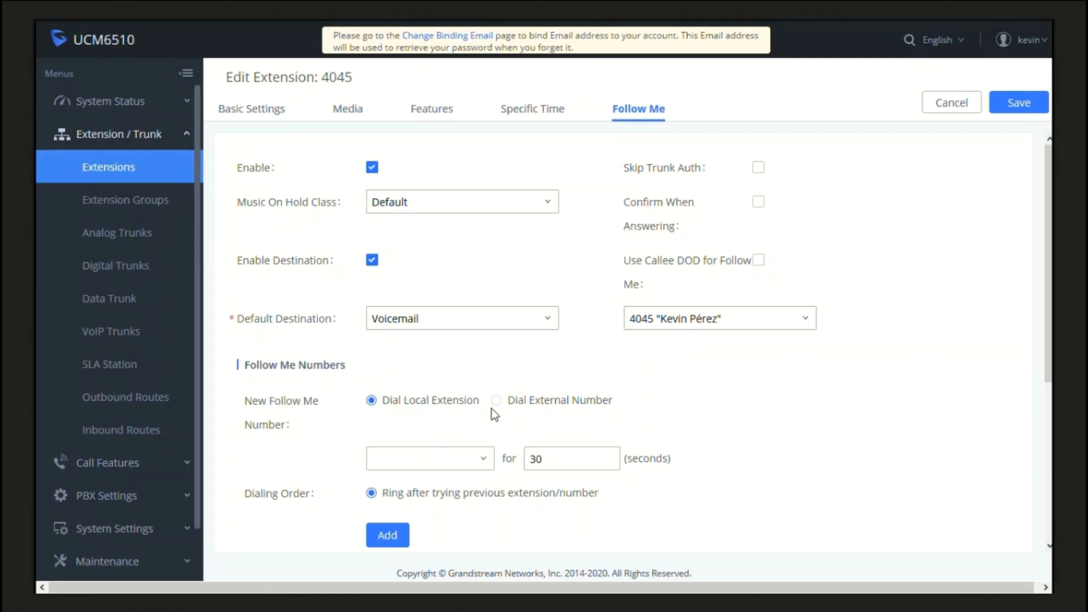
scroll("down", 3)
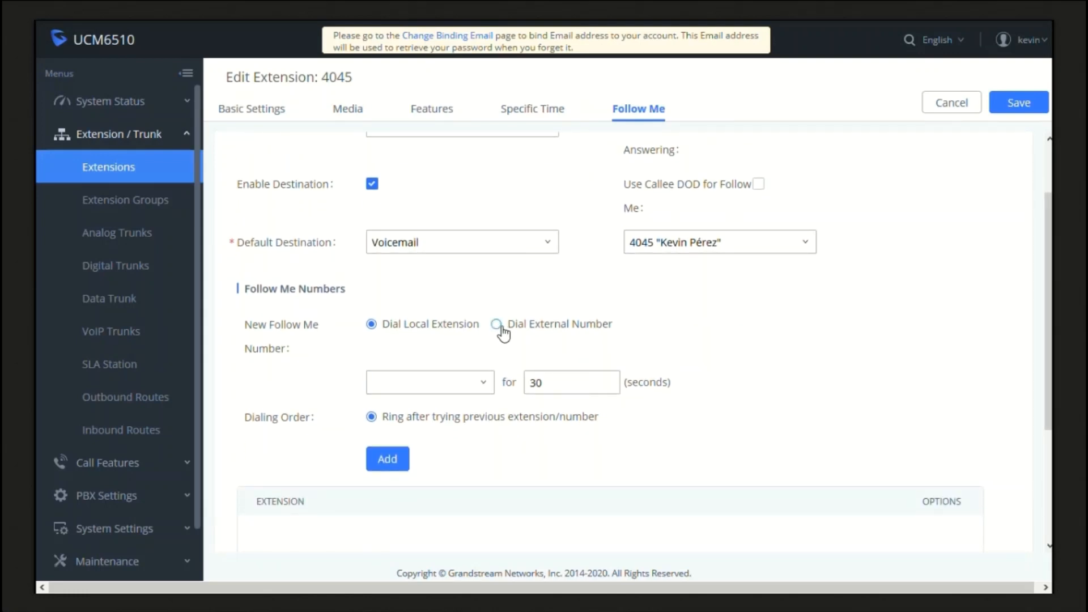
left_click(496, 323)
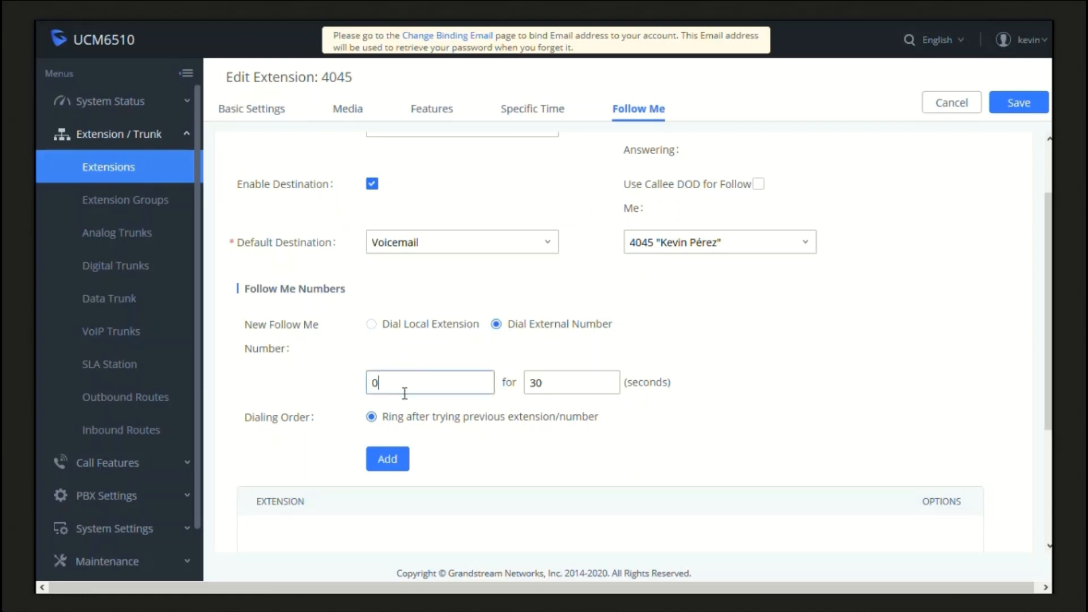
type("4145795")
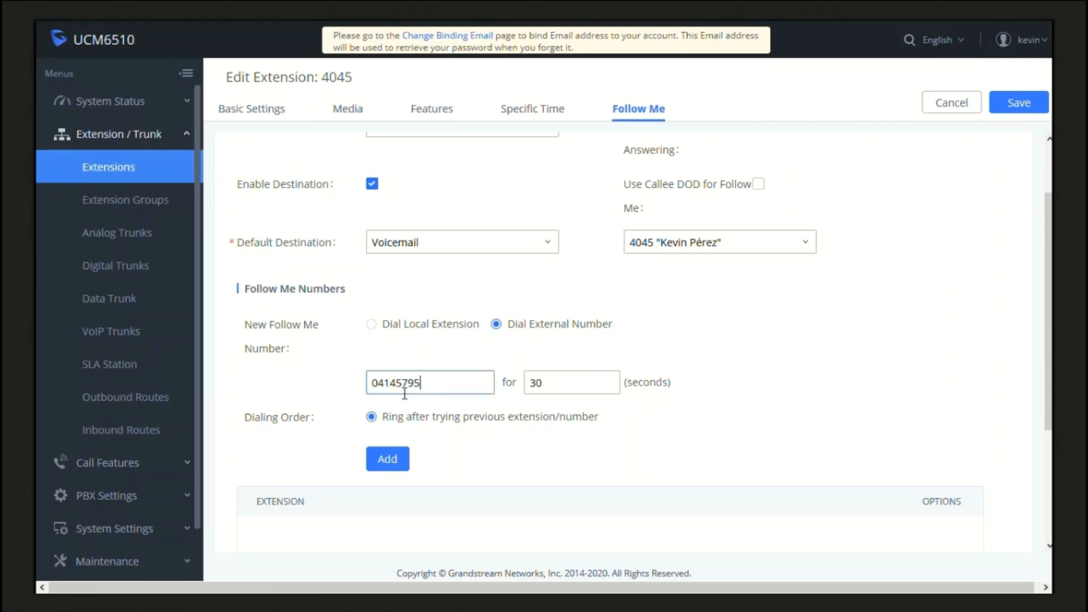
type("888")
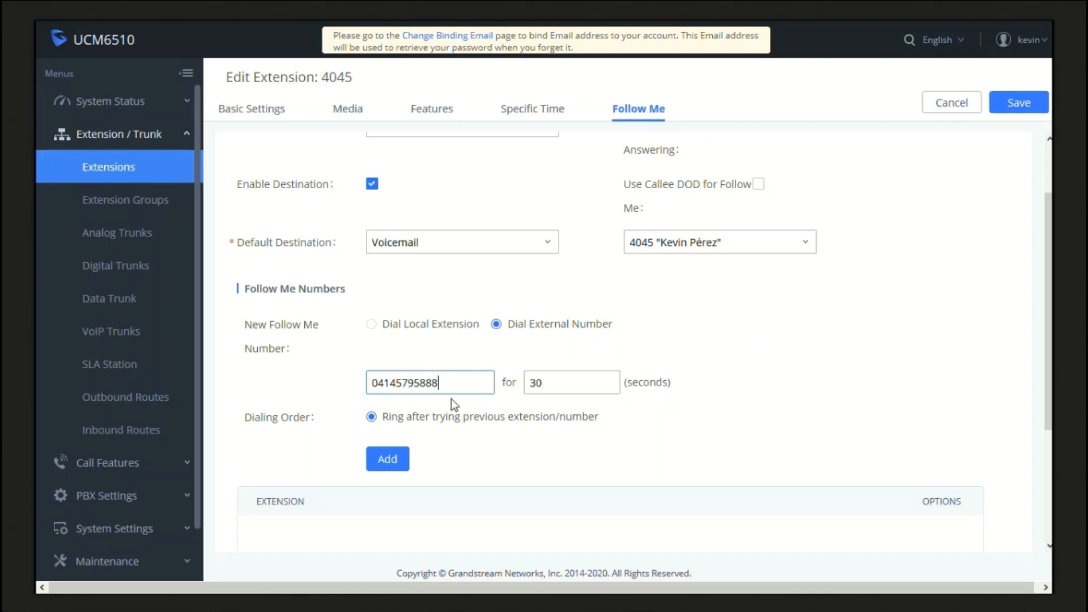
left_click(572, 382)
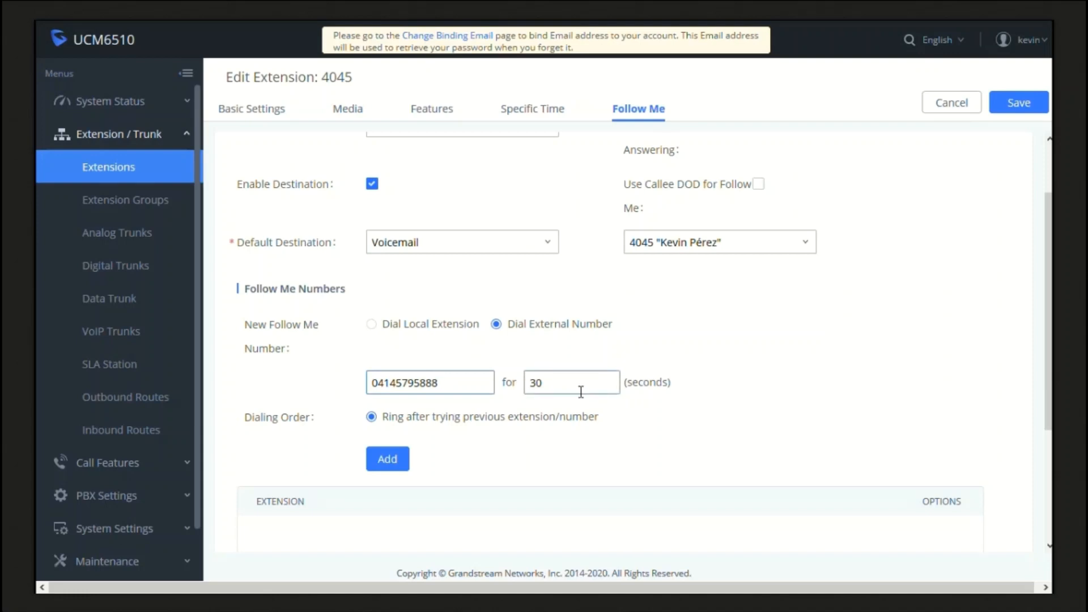
- Add the external number with a 30-second ring time to the Follow Me list
scroll("down", 3)
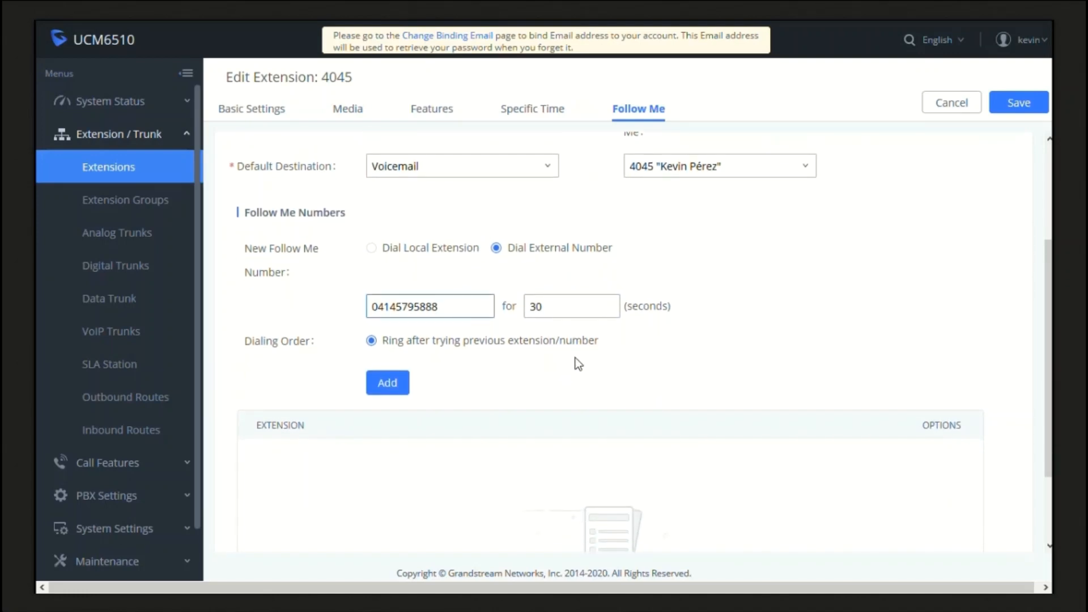
left_click(571, 306)
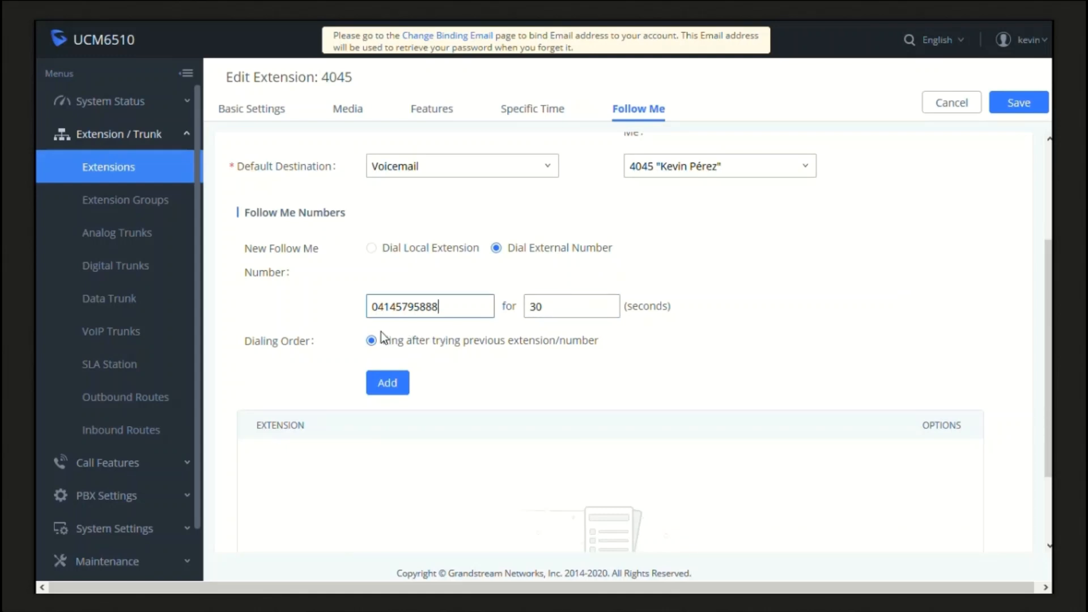
mouse_move(277, 347)
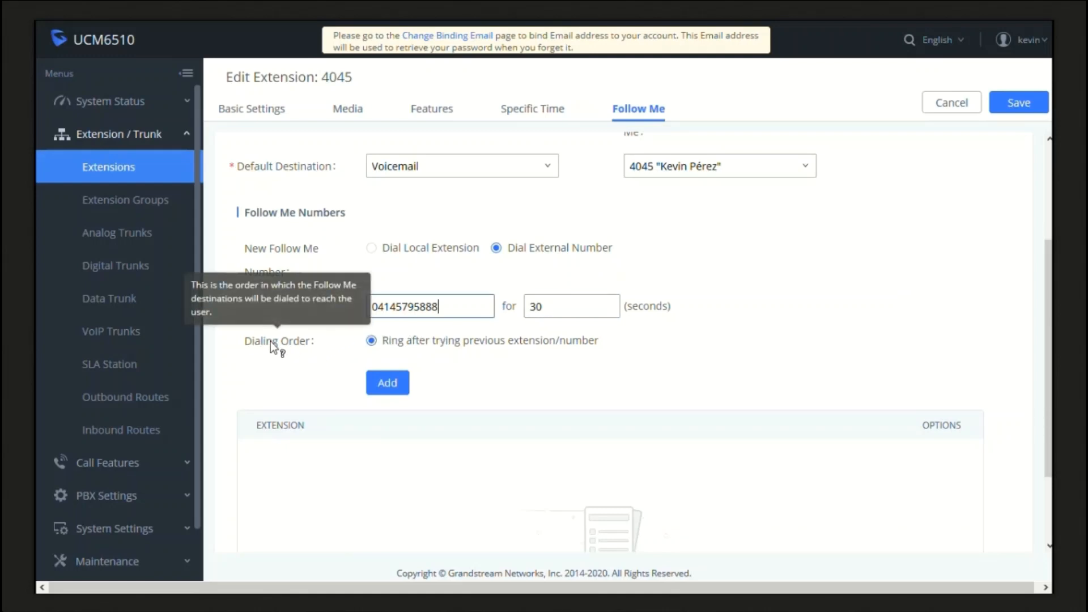
mouse_move(402, 350)
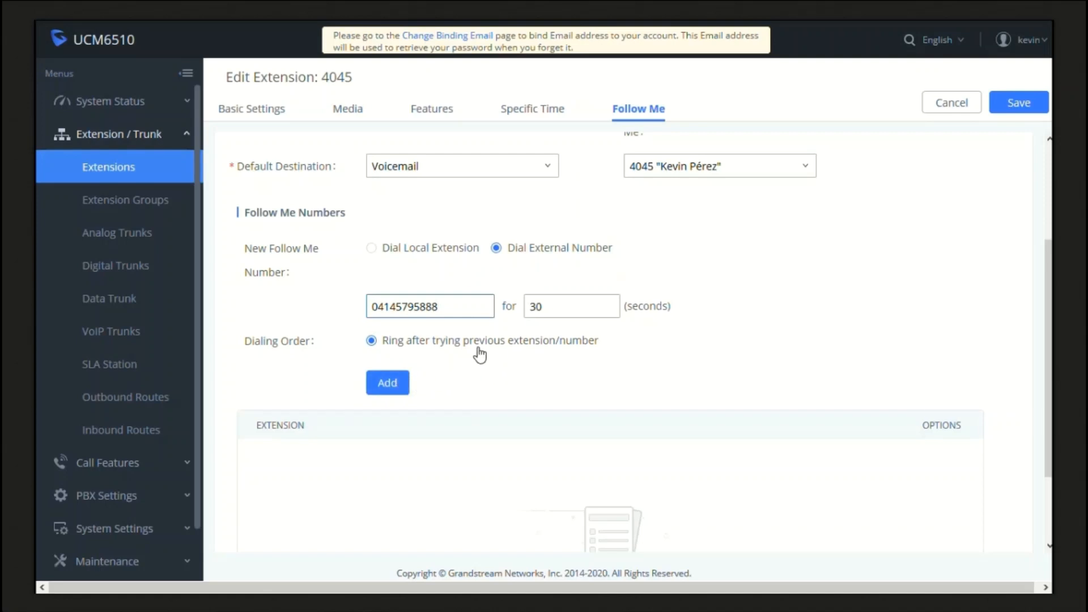
left_click(386, 382)
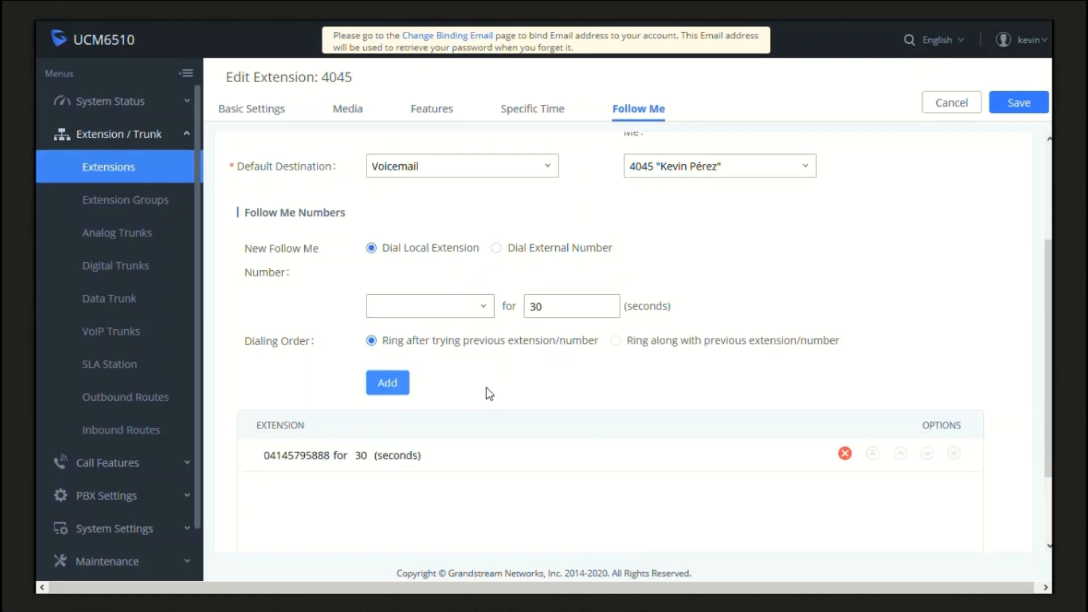
mouse_move(384, 467)
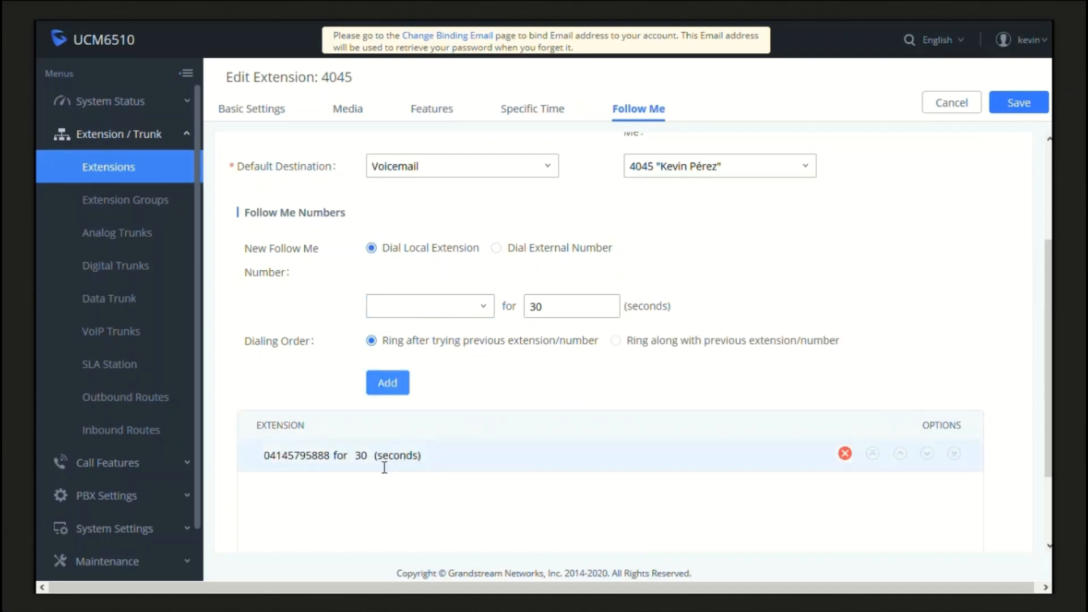
mouse_move(481, 436)
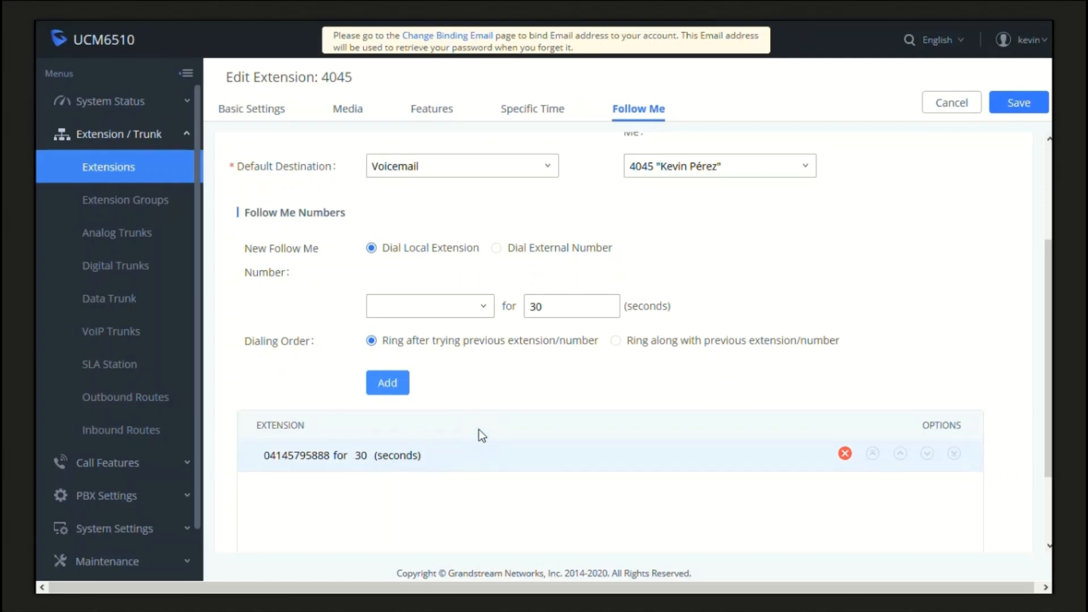
mouse_move(483, 377)
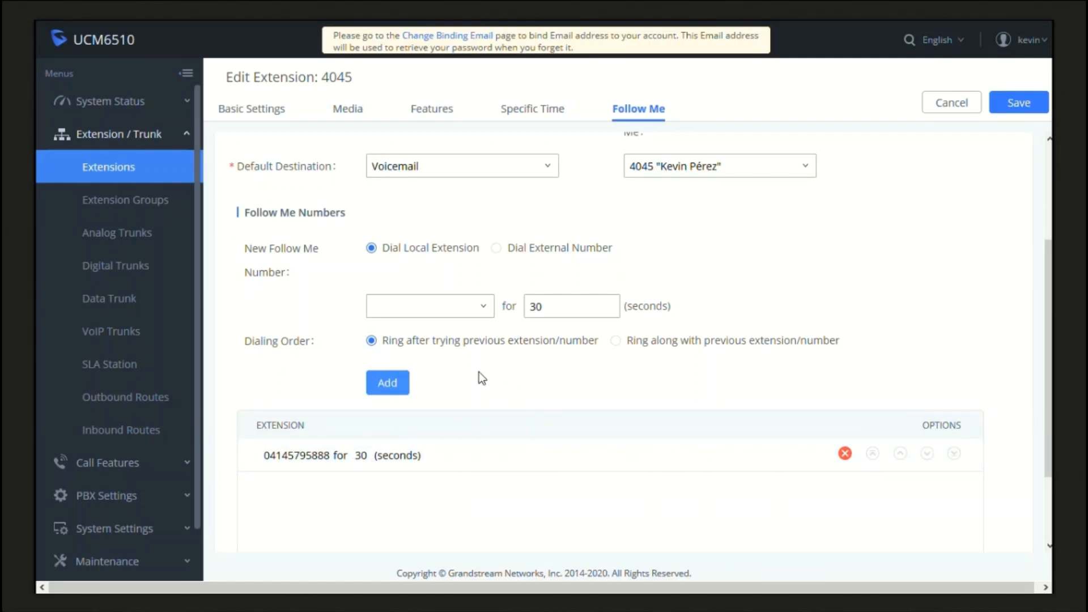
mouse_move(486, 369)
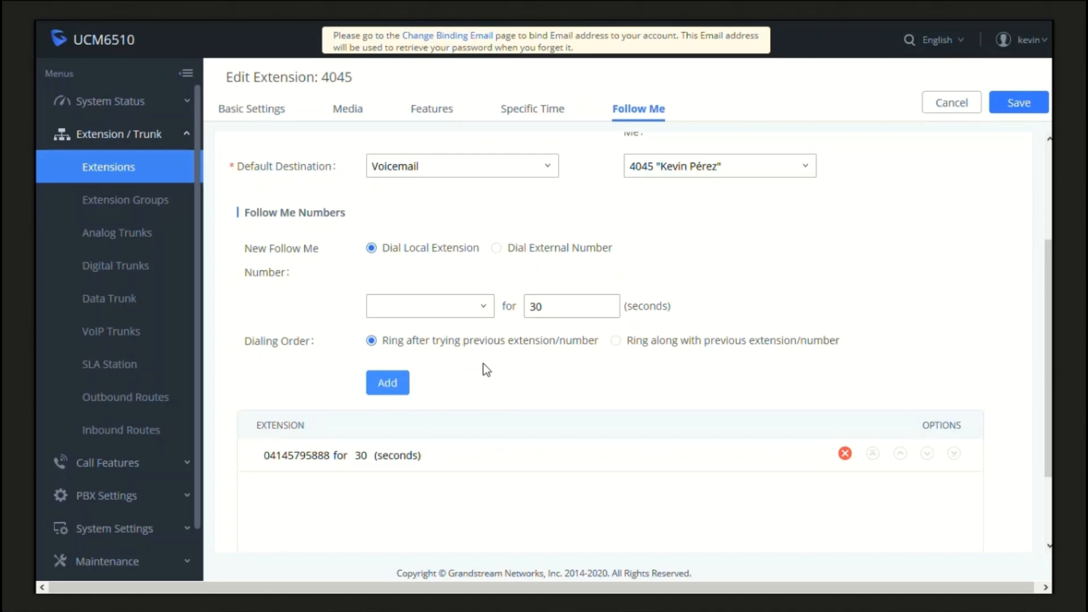
mouse_move(663, 366)
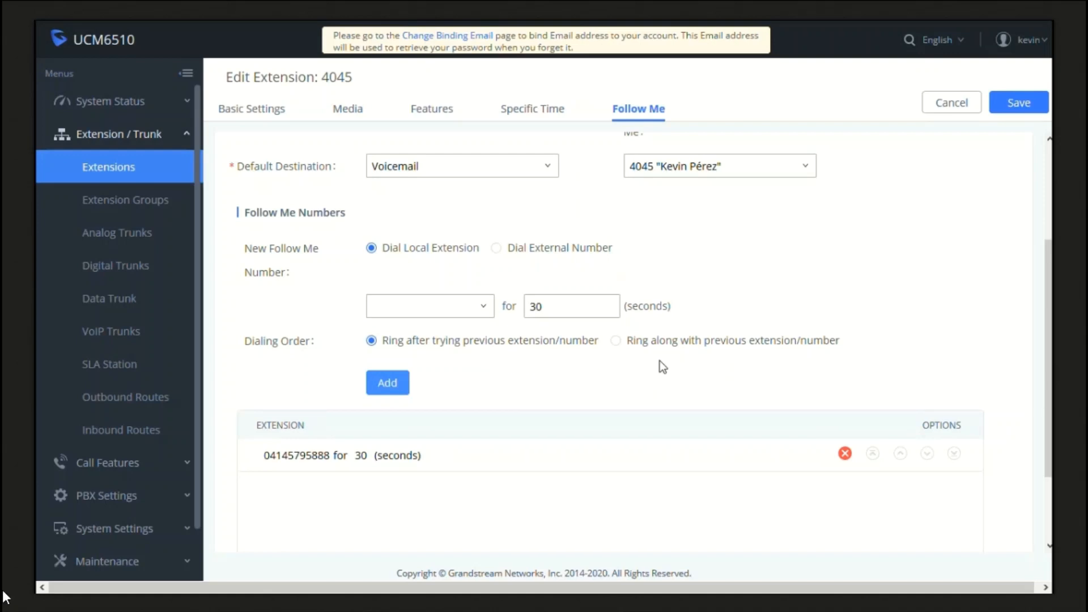
mouse_move(520, 381)
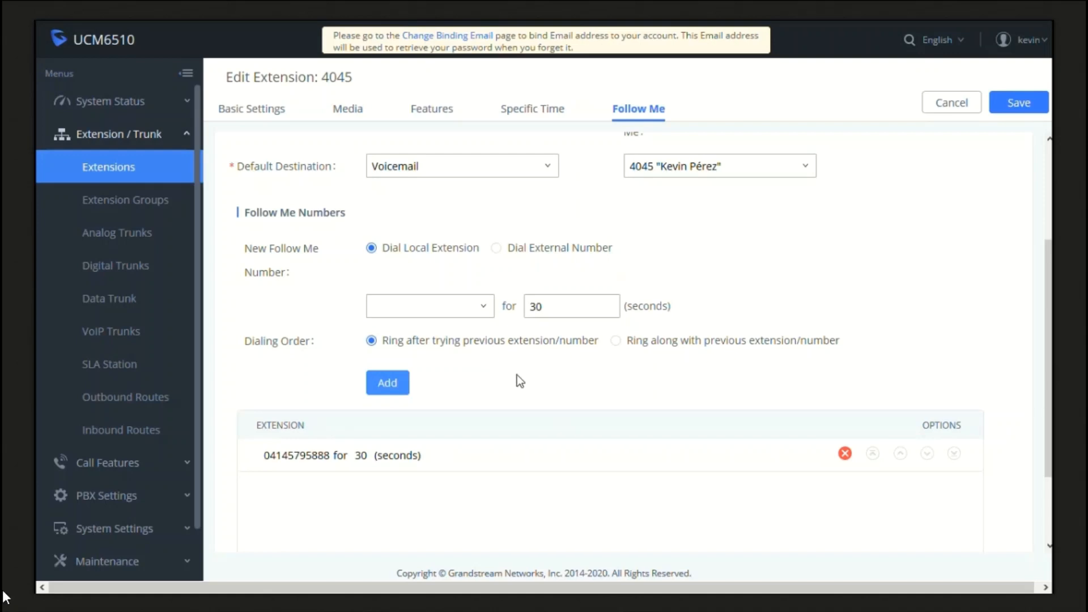
mouse_move(637, 360)
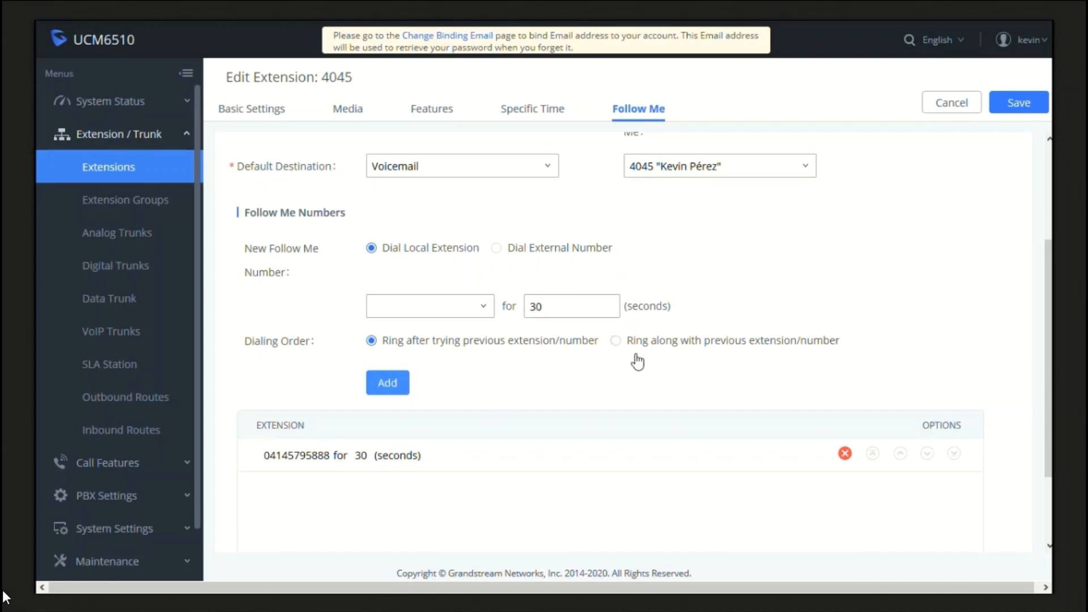
scroll("up", 3)
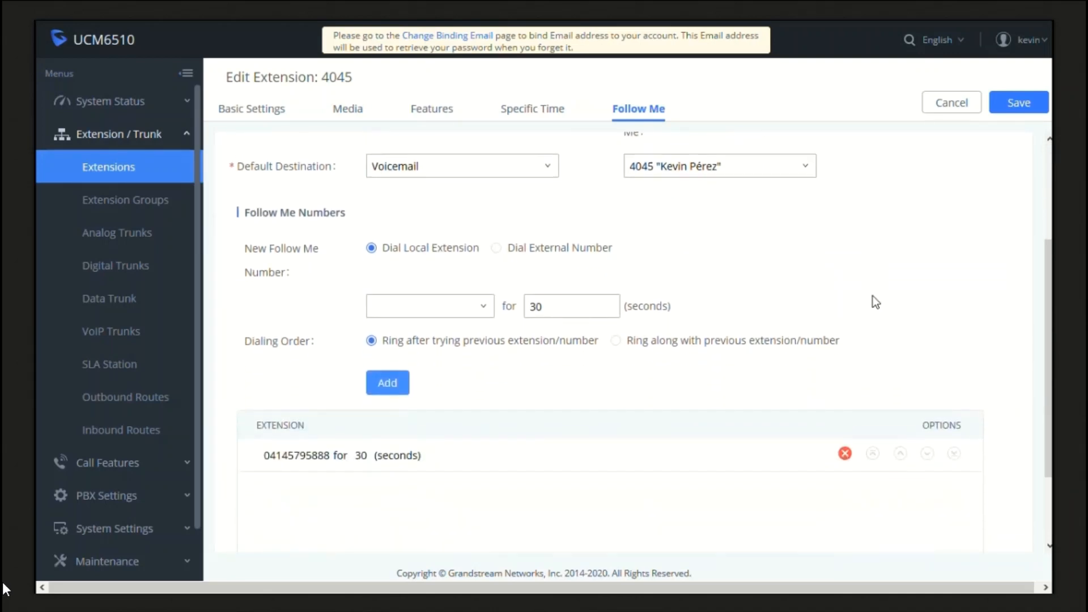
- Save extension 4045's Follow Me settings and apply the changes to the system
scroll("up", 3)
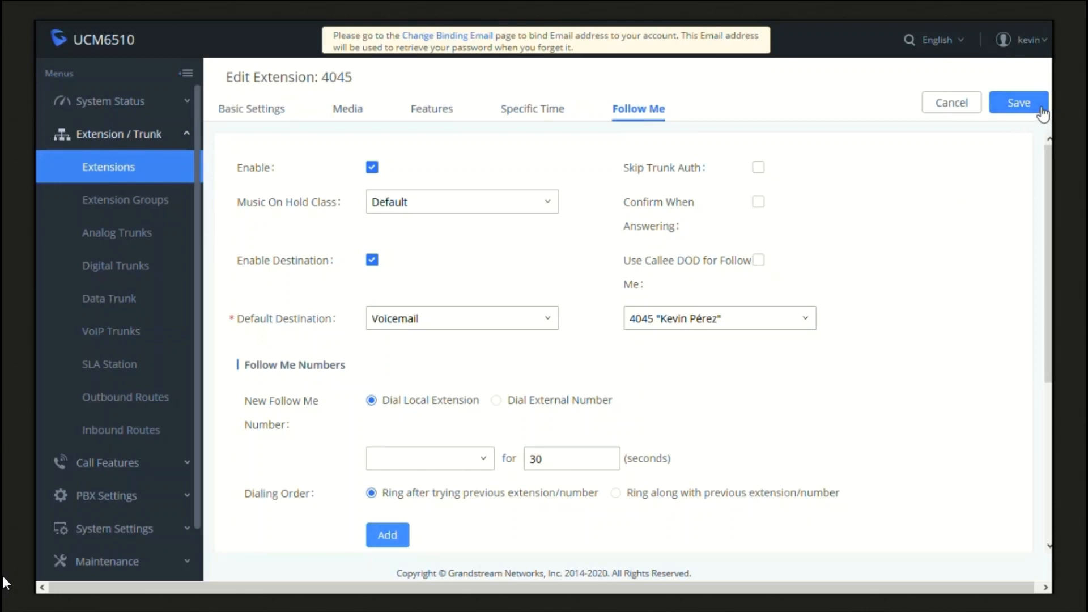
left_click(1018, 104)
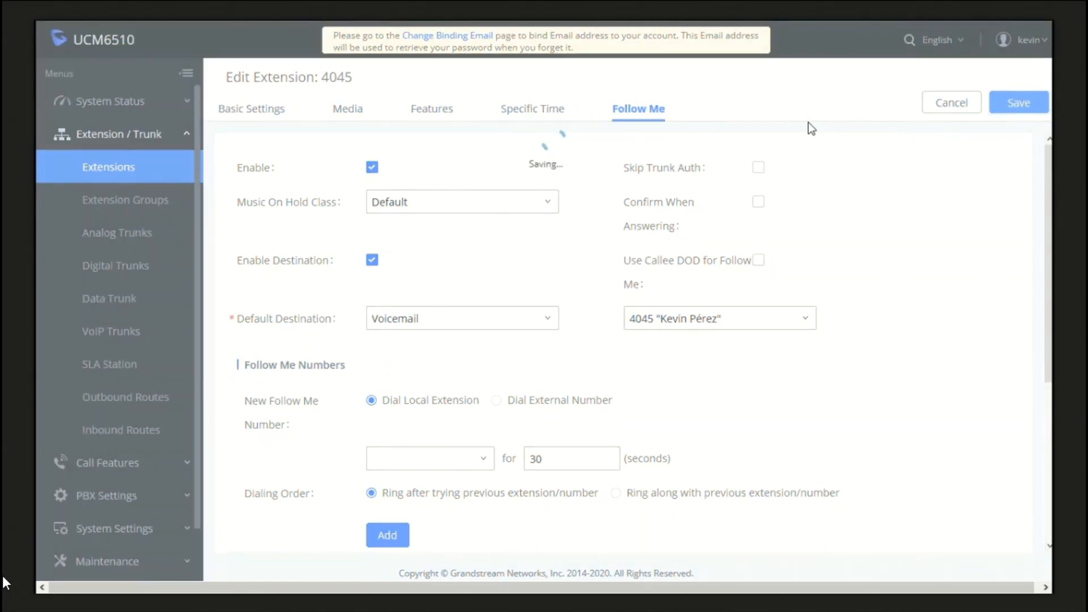
mouse_move(663, 100)
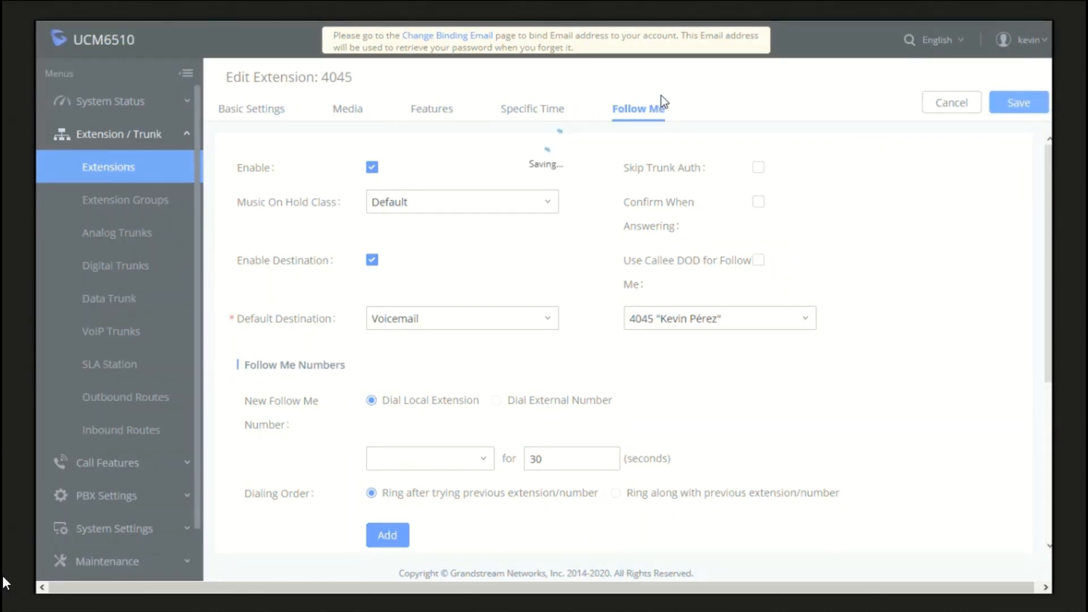
left_click(1018, 103)
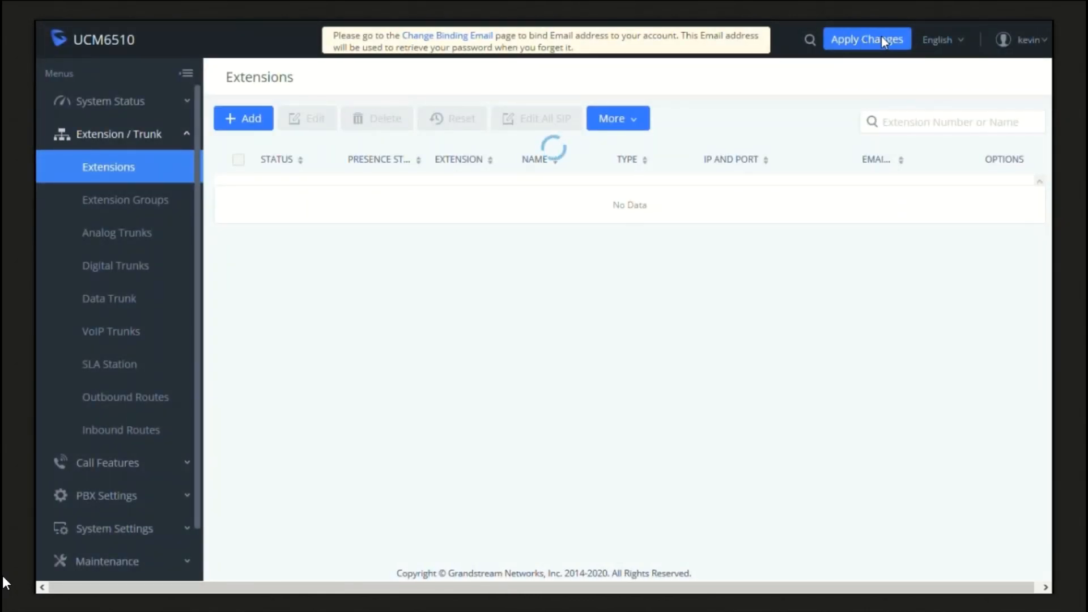
left_click(867, 39)
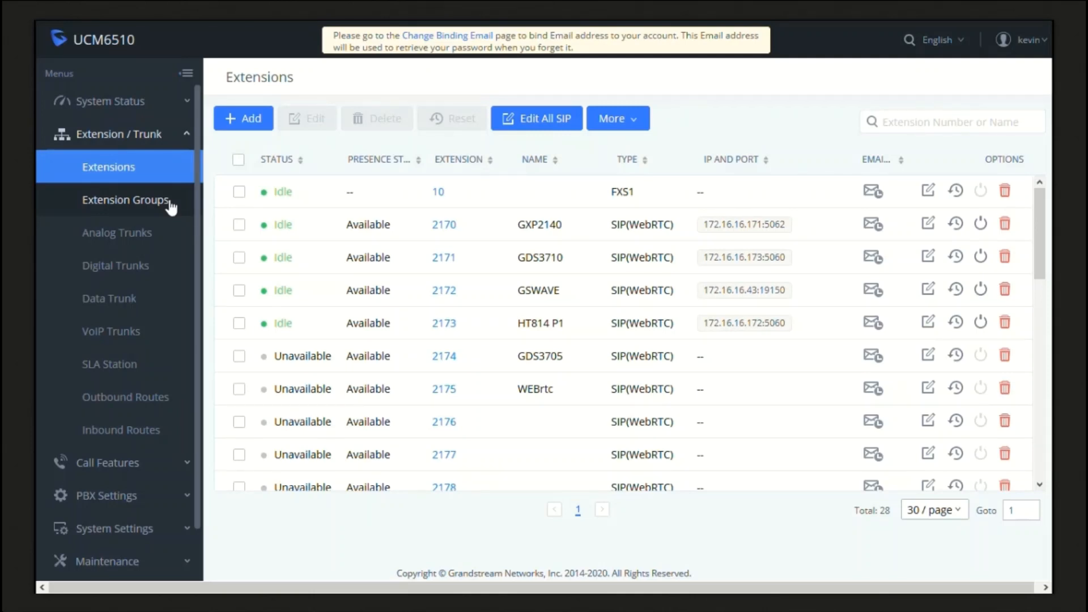
left_click(109, 101)
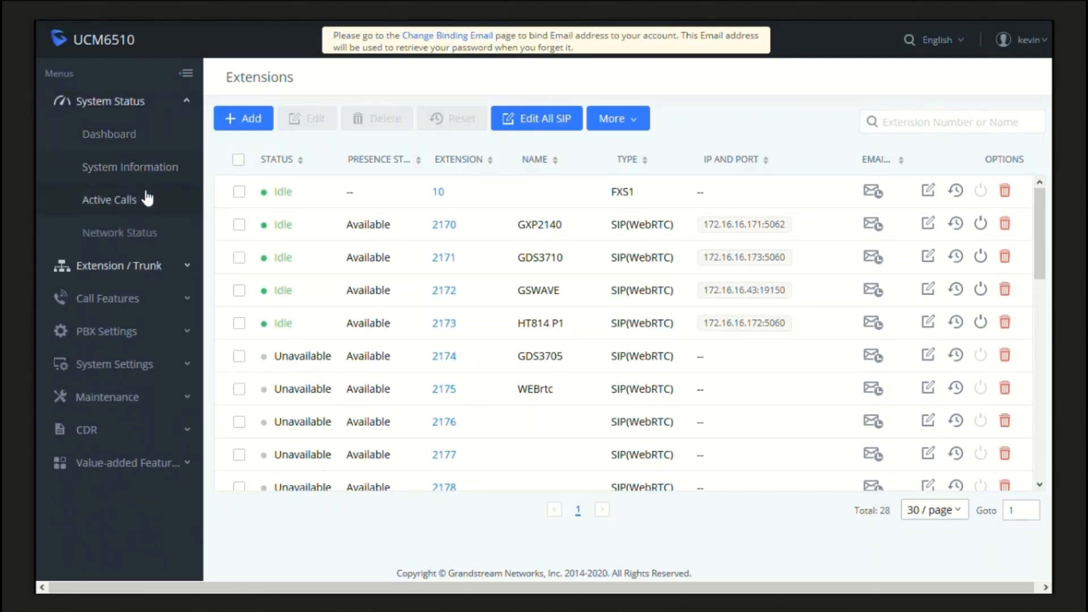
left_click(108, 199)
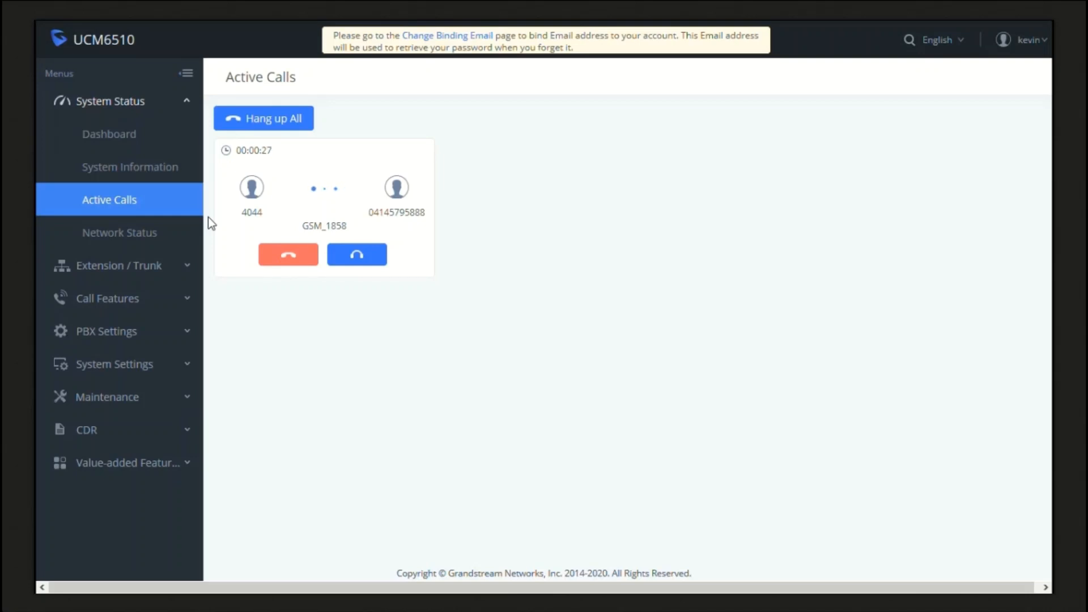
left_click(287, 254)
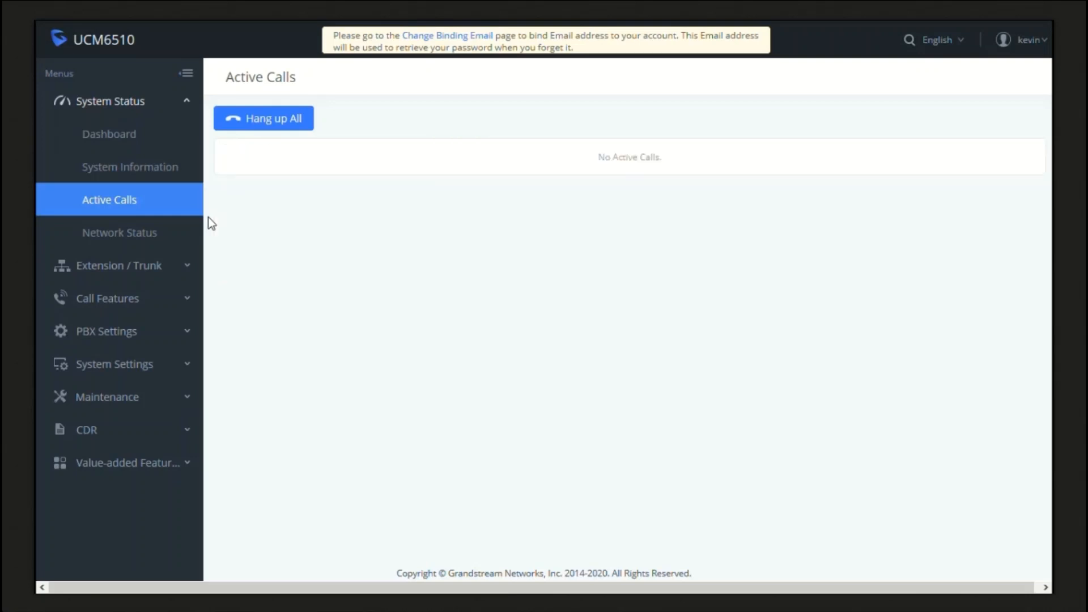